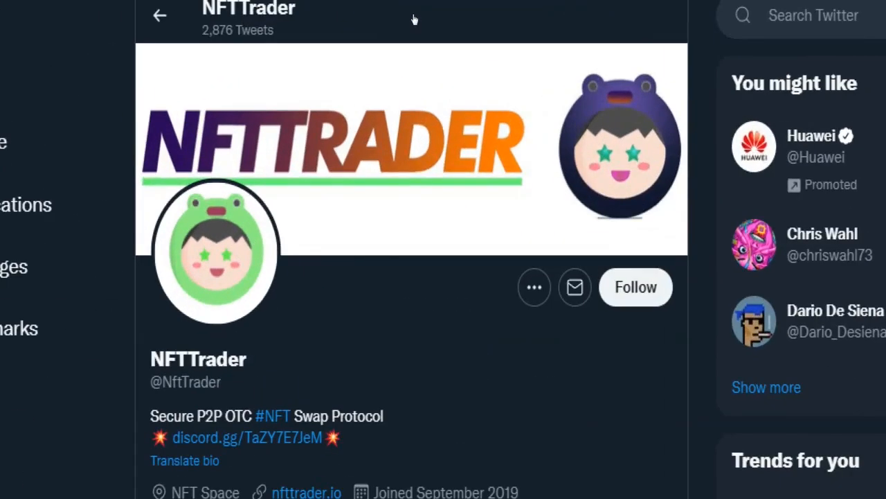
pyautogui.moveTo(407, 116)
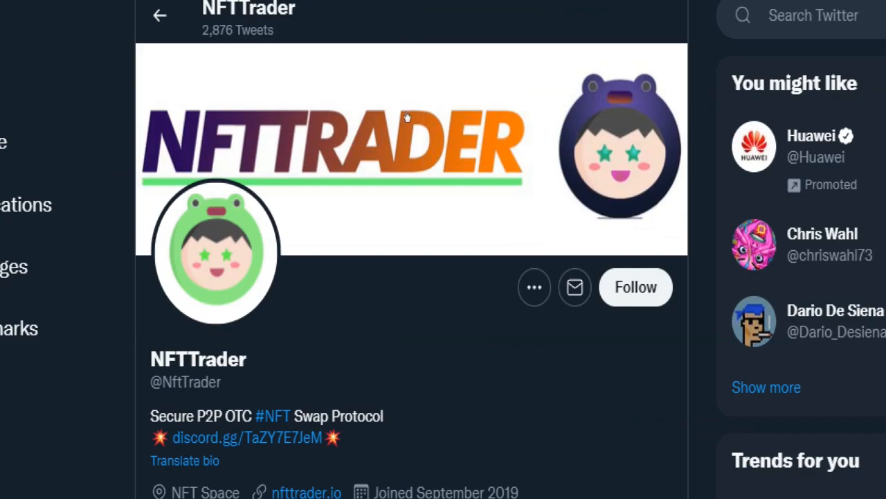
# Scroll the Ethereum topic feed past a Moonbird sale post to an APIC NFT tweet's replies
pyautogui.scroll(-3)
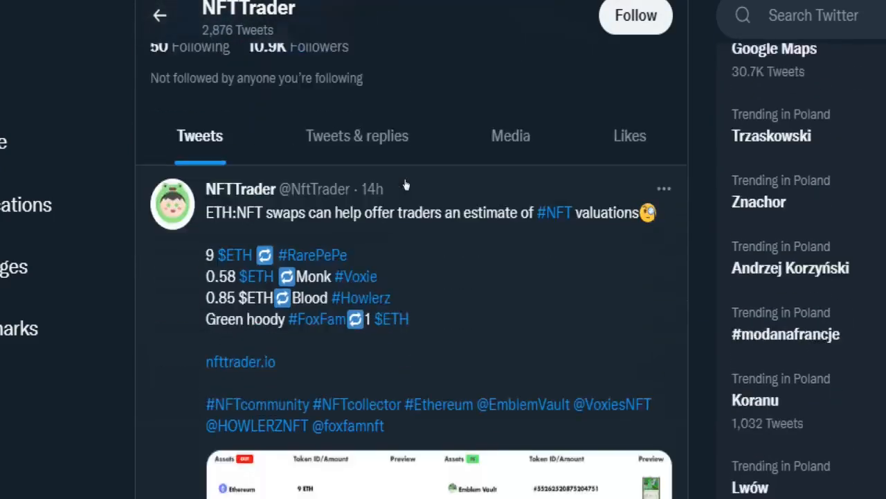
pyautogui.scroll(-3)
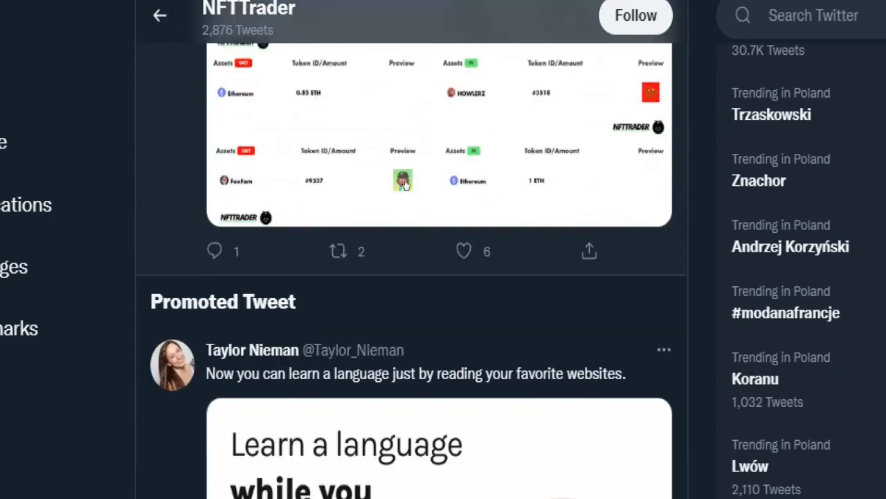
pyautogui.scroll(-3)
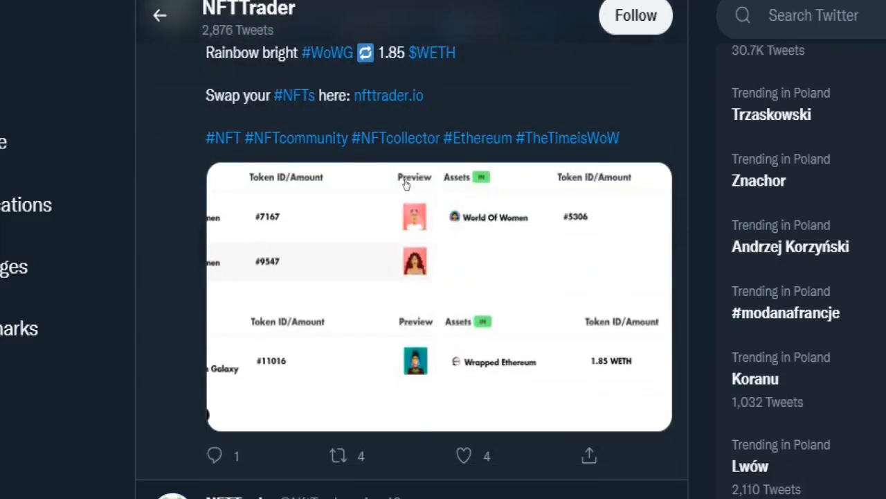
pyautogui.scroll(-3)
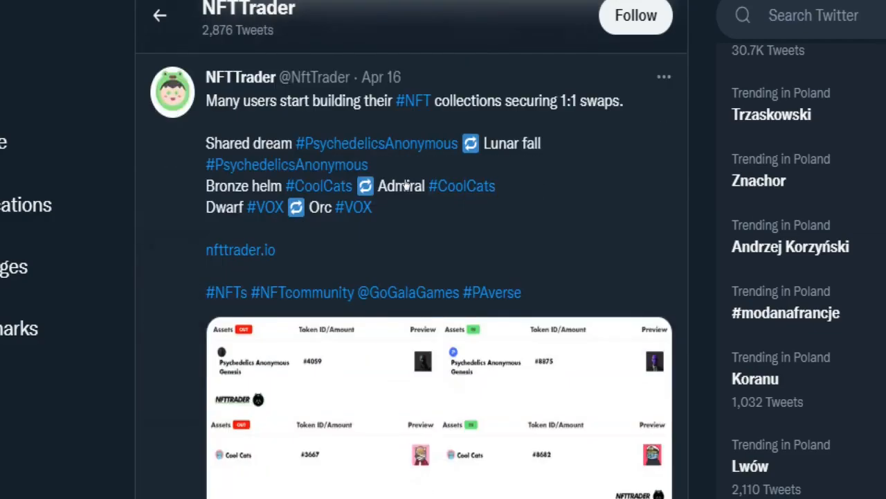
pyautogui.scroll(-3)
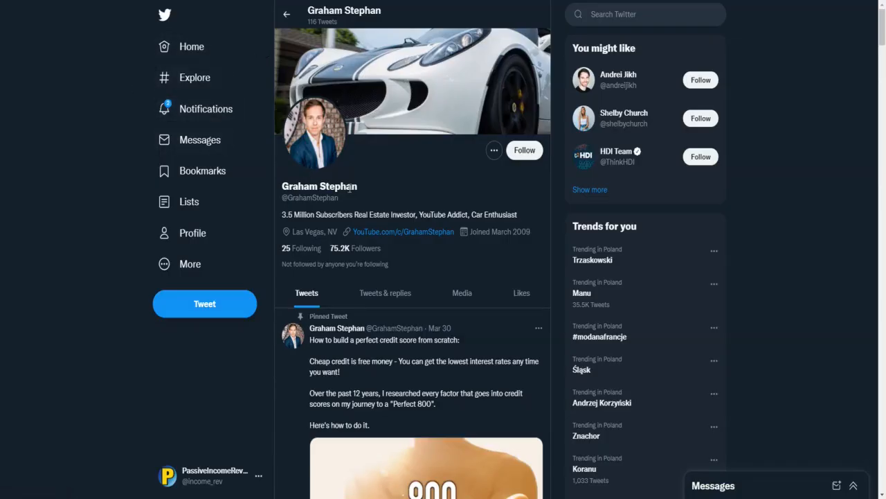
pyautogui.scroll(-3)
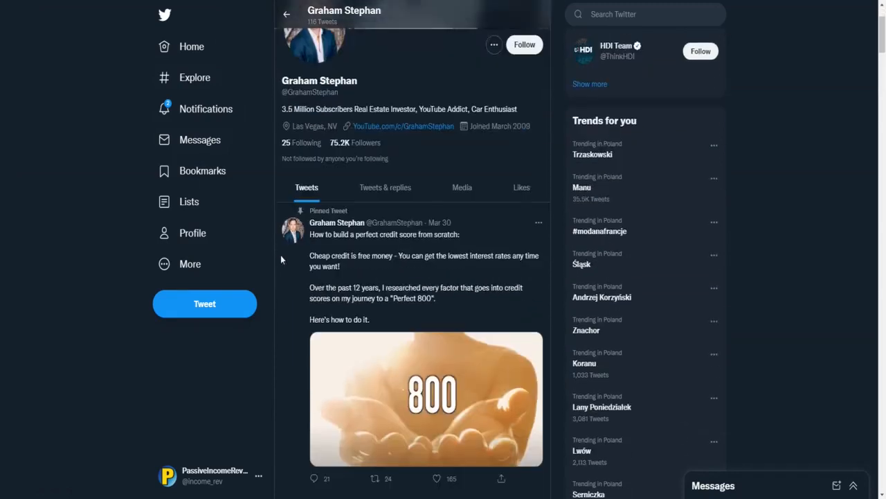
pyautogui.scroll(-3)
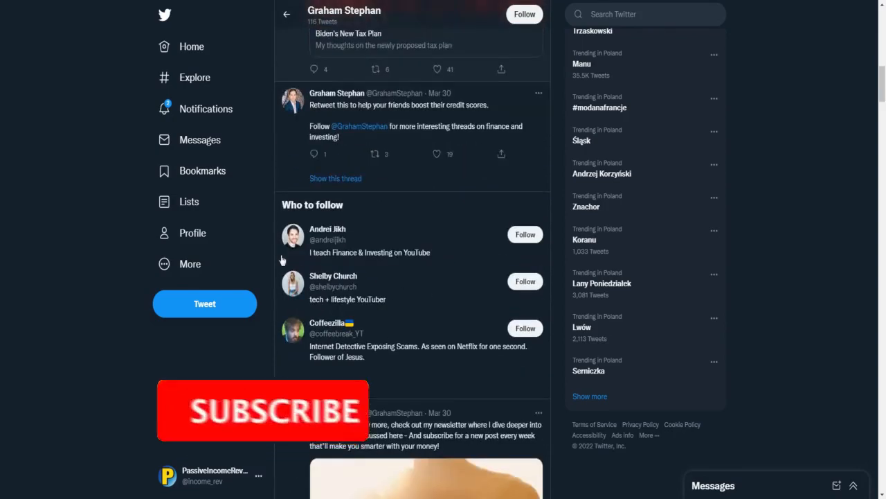
pyautogui.scroll(-3)
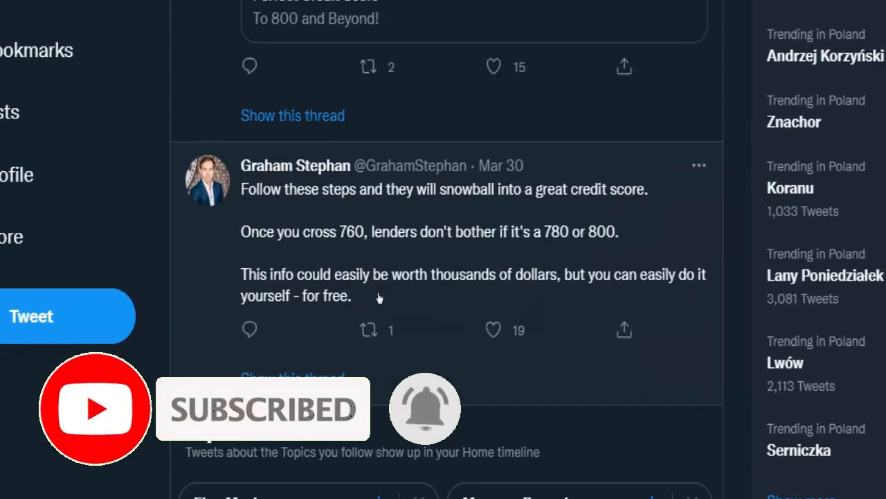
pyautogui.scroll(-3)
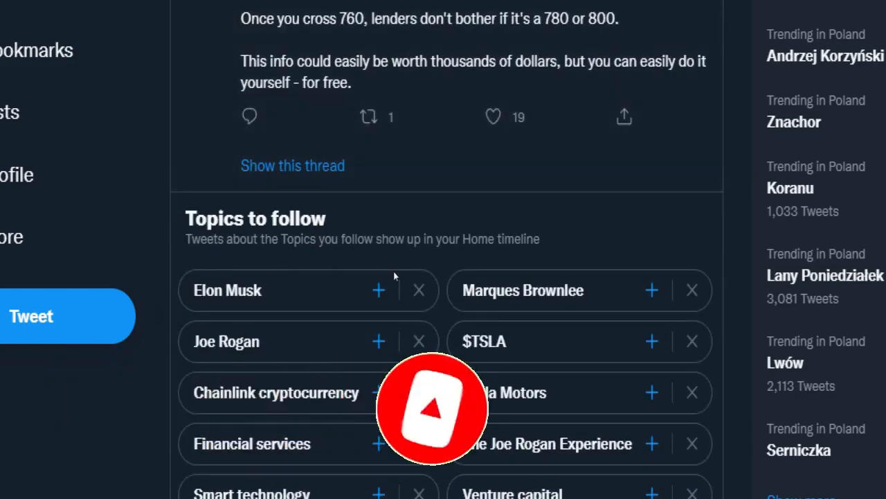
pyautogui.scroll(-3)
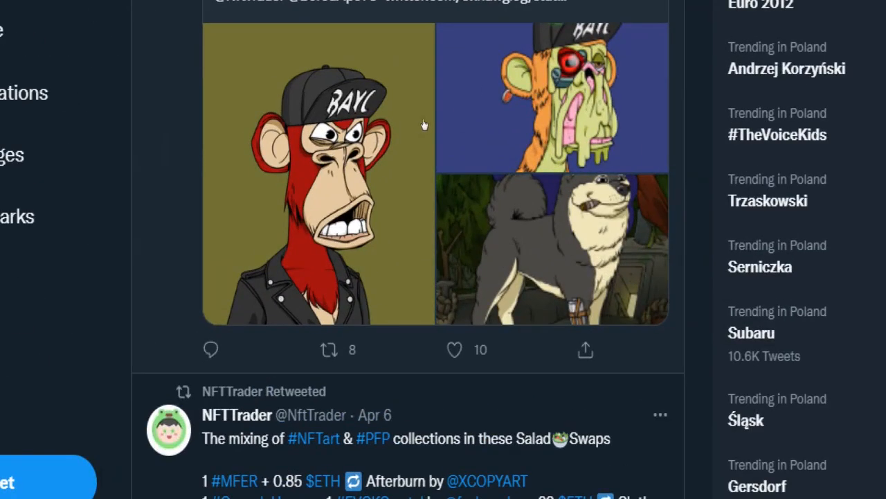
pyautogui.scroll(3)
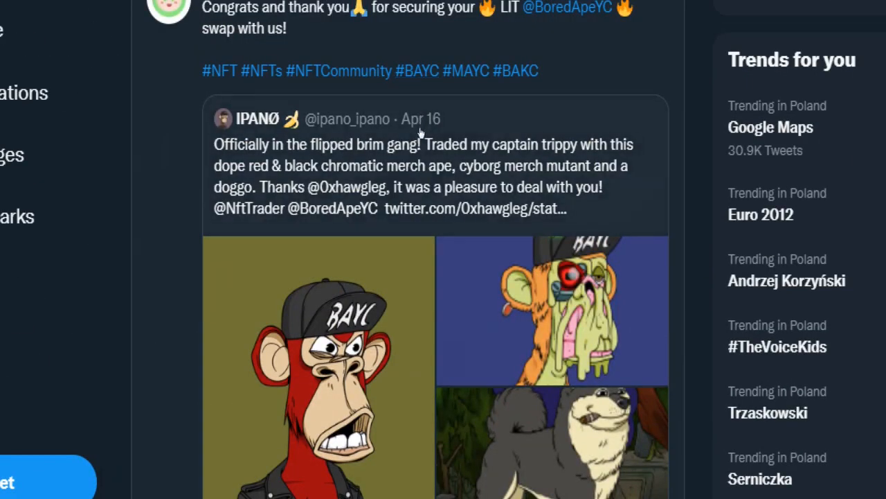
pyautogui.scroll(-3)
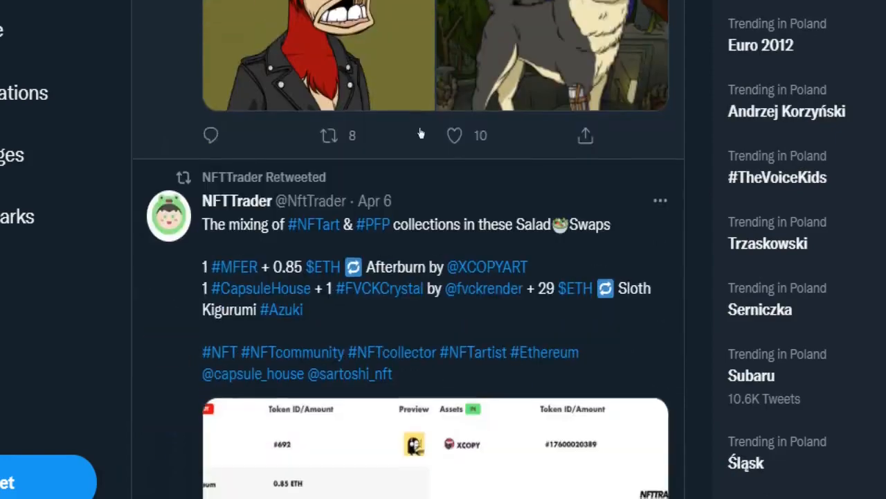
pyautogui.scroll(-3)
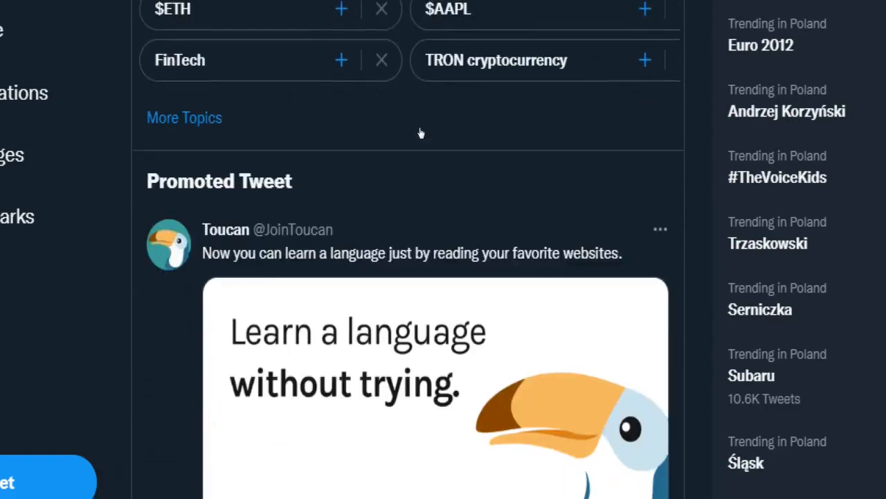
pyautogui.scroll(-3)
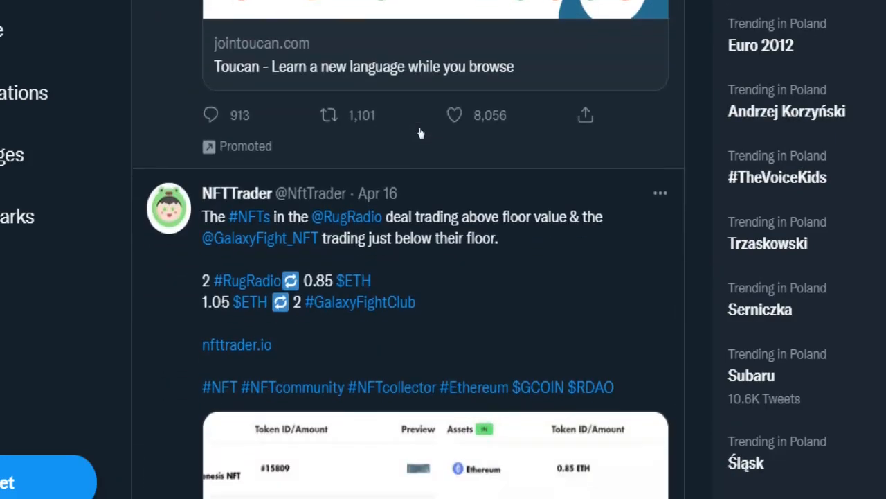
pyautogui.scroll(-3)
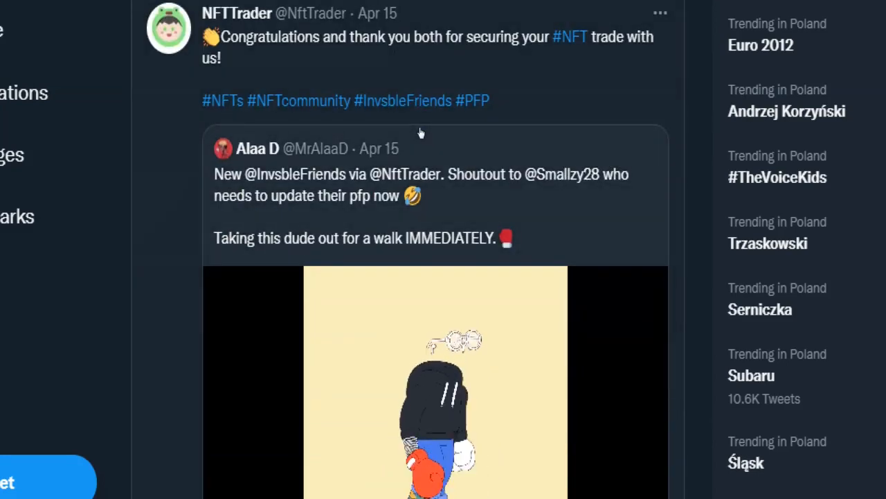
pyautogui.scroll(-3)
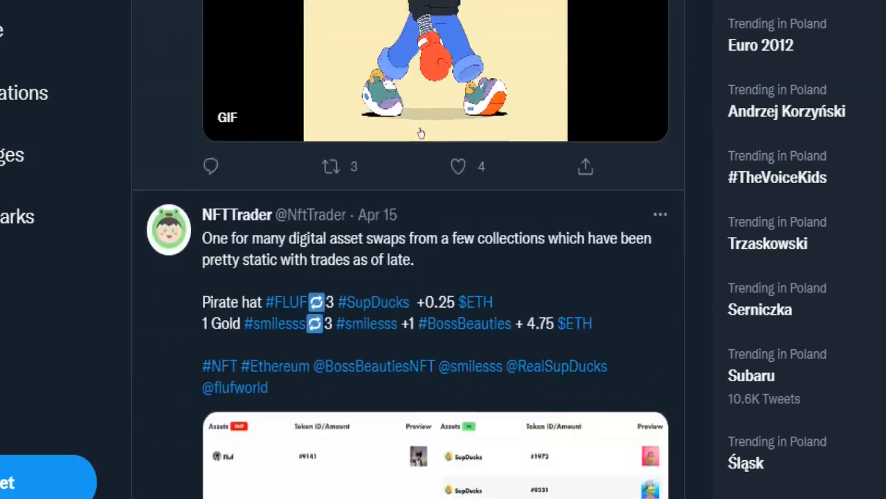
pyautogui.scroll(-3)
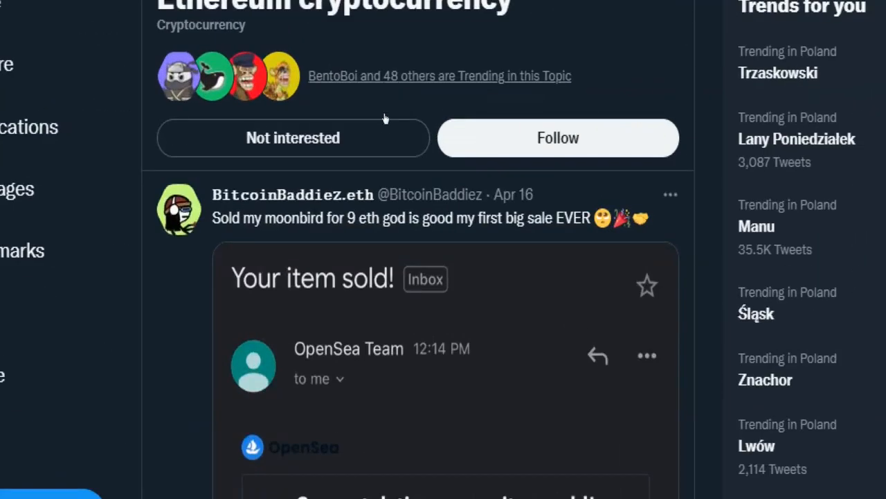
pyautogui.scroll(-3)
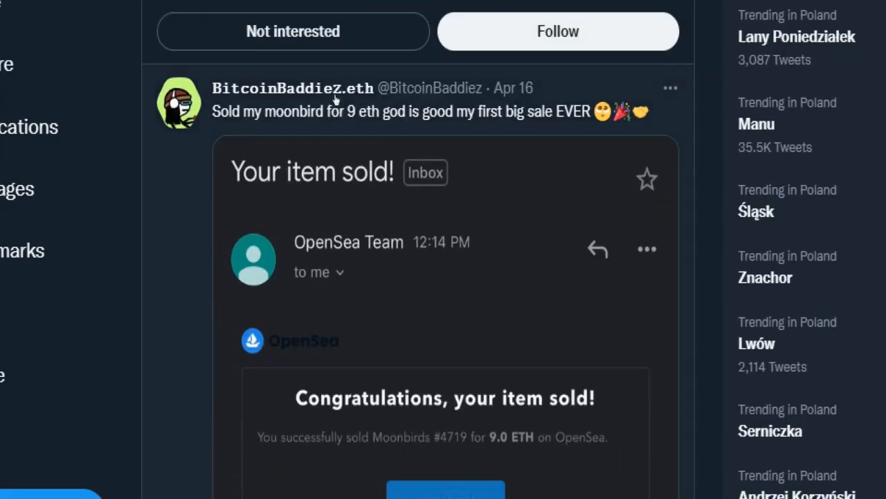
pyautogui.moveTo(291, 88)
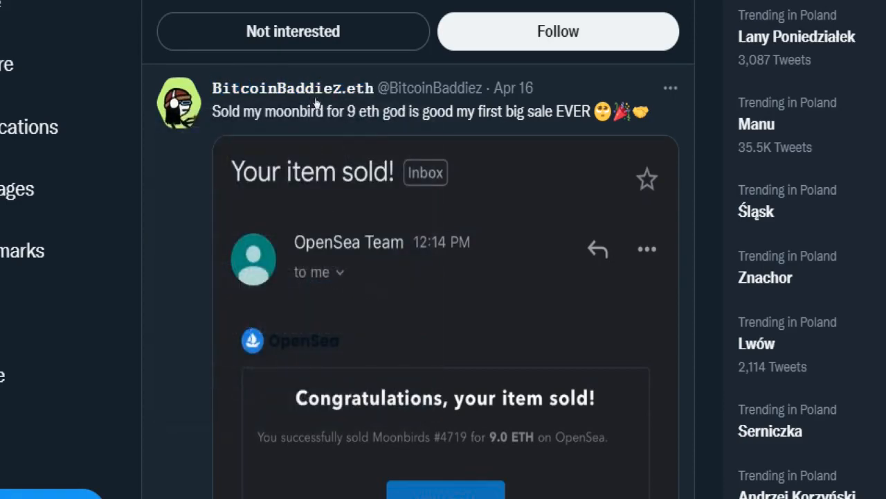
pyautogui.moveTo(291, 88)
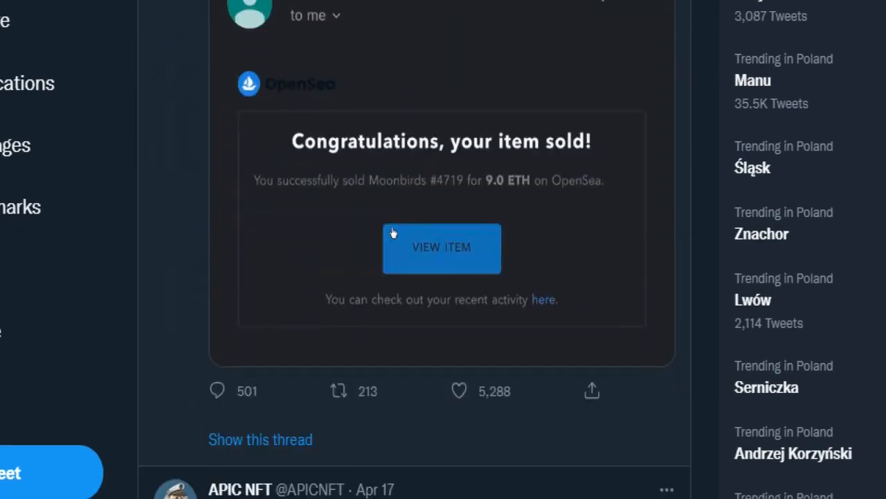
pyautogui.scroll(-3)
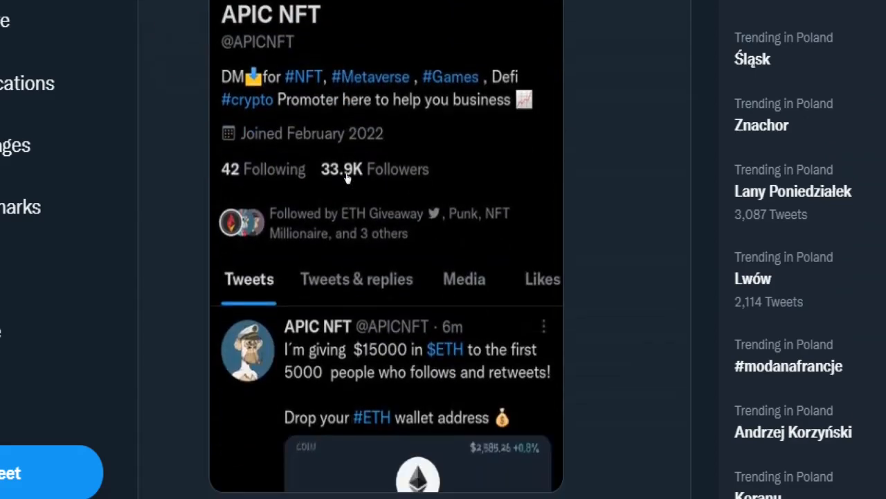
pyautogui.scroll(-3)
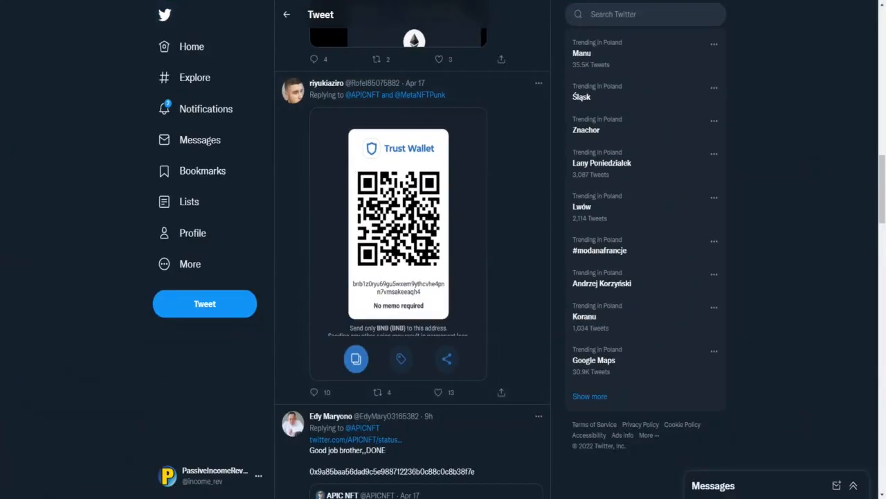
pyautogui.moveTo(108, 11)
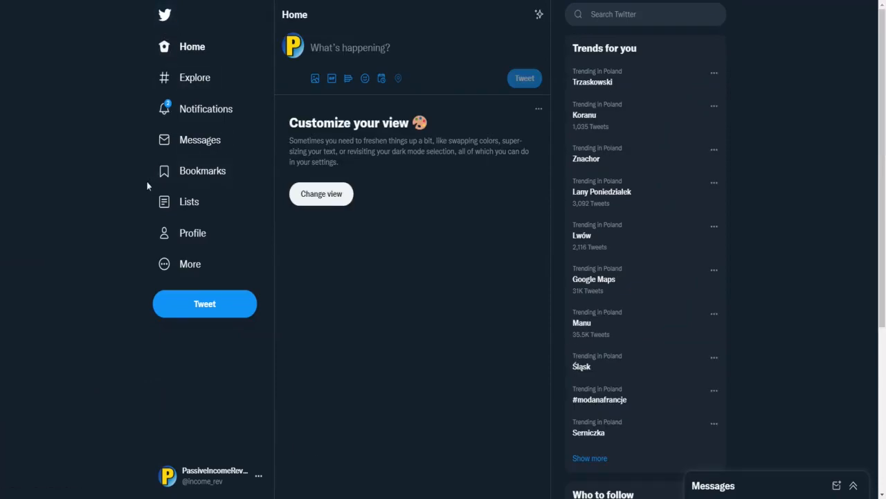
pyautogui.moveTo(139, 201)
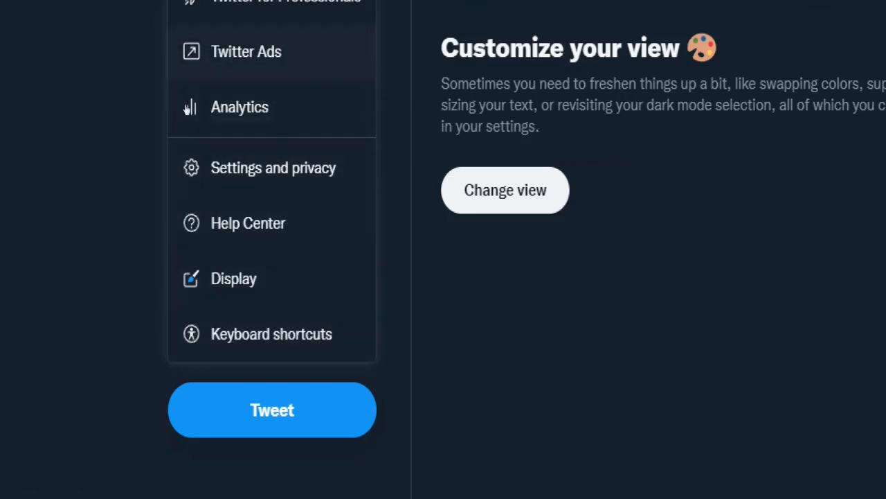
# Open Twitter Ads from the More menu to reach its welcome page
pyautogui.click(246, 51)
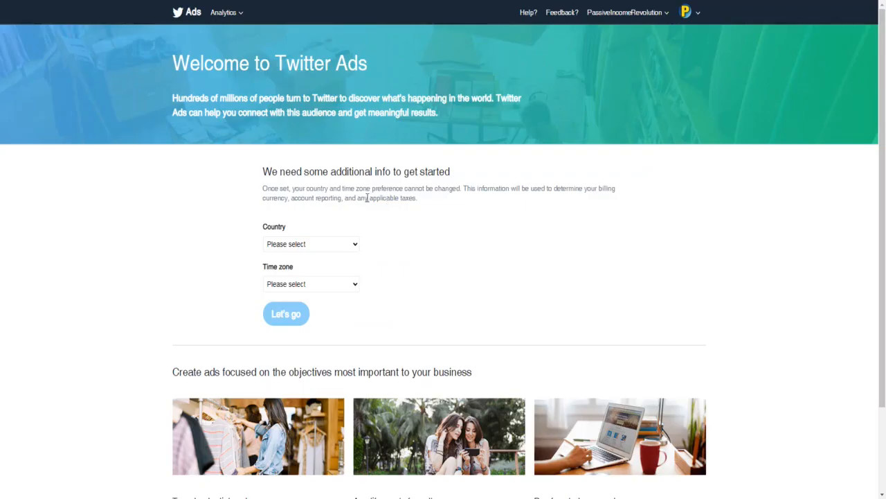
pyautogui.moveTo(242, 161)
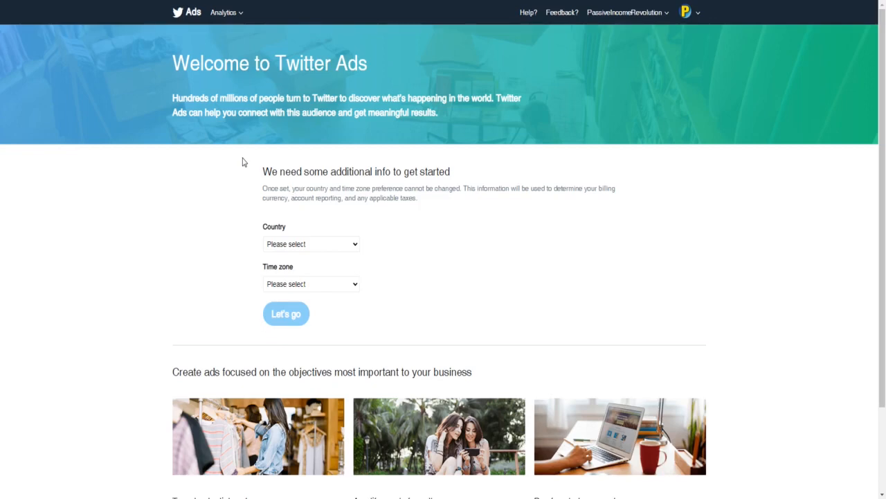
pyautogui.moveTo(250, 168)
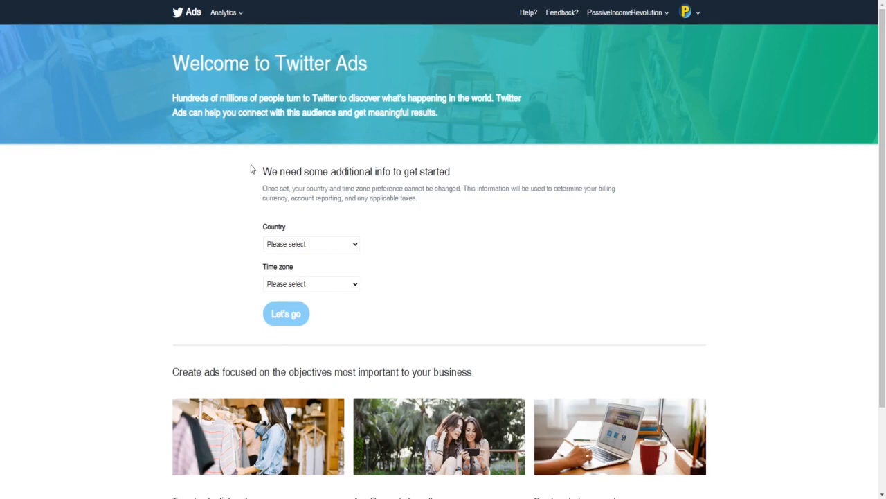
# Open the Country dropdown on the Twitter Ads welcome page and scroll the list
pyautogui.click(310, 243)
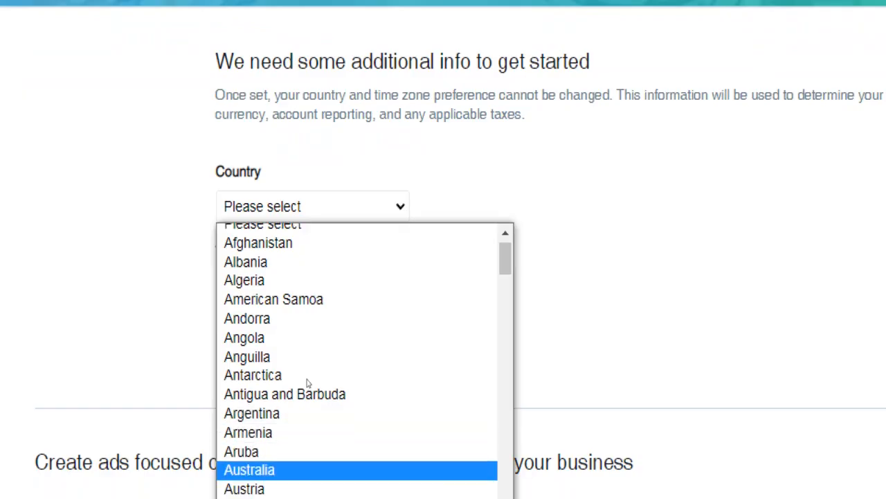
pyautogui.scroll(-3)
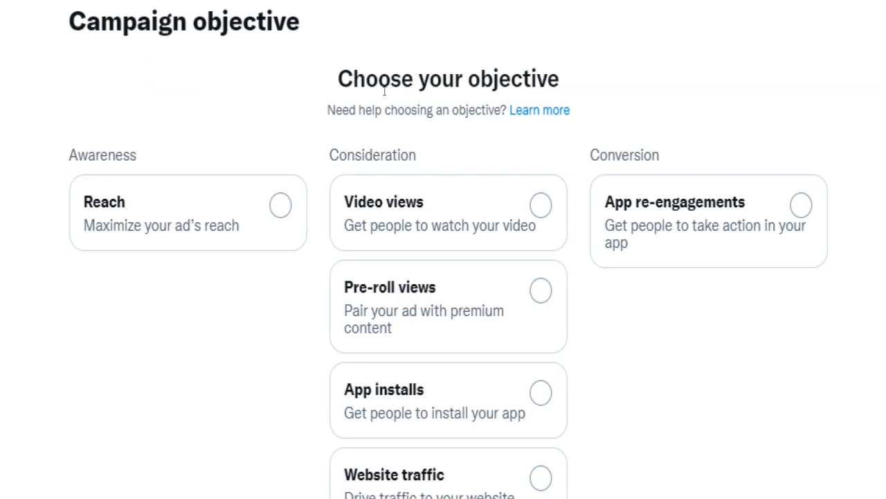
# Select the Reach card under Awareness as the campaign objective
pyautogui.moveTo(338, 79); pyautogui.dragTo(492, 79)
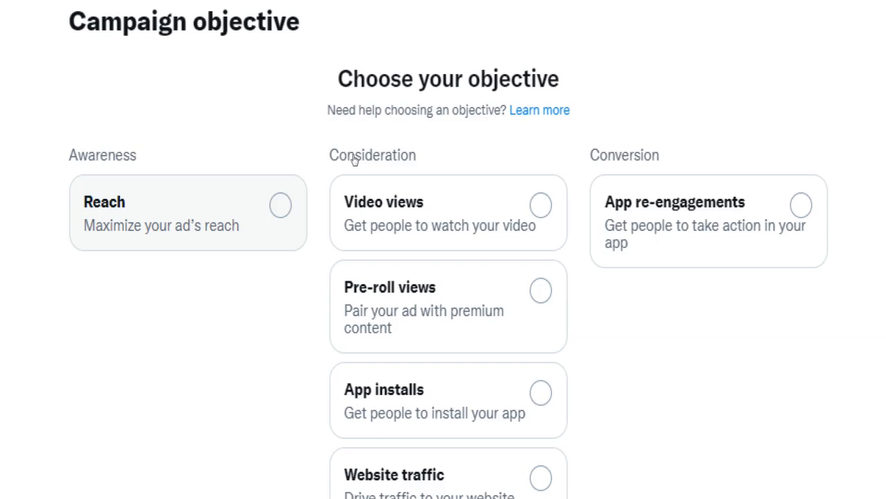
pyautogui.moveTo(353, 160)
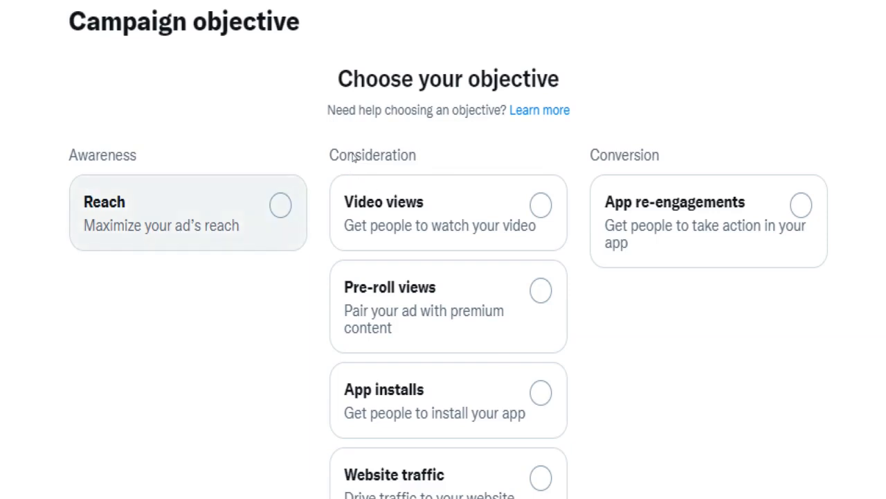
pyautogui.click(187, 212)
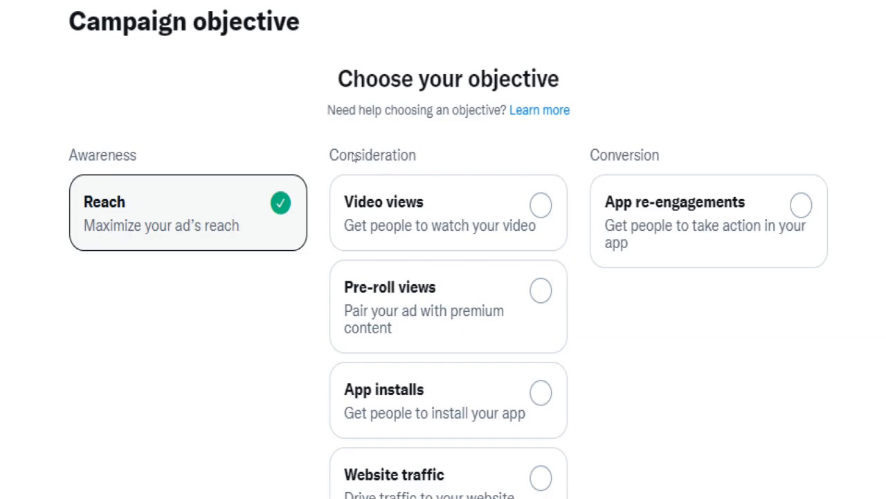
pyautogui.moveTo(292, 156)
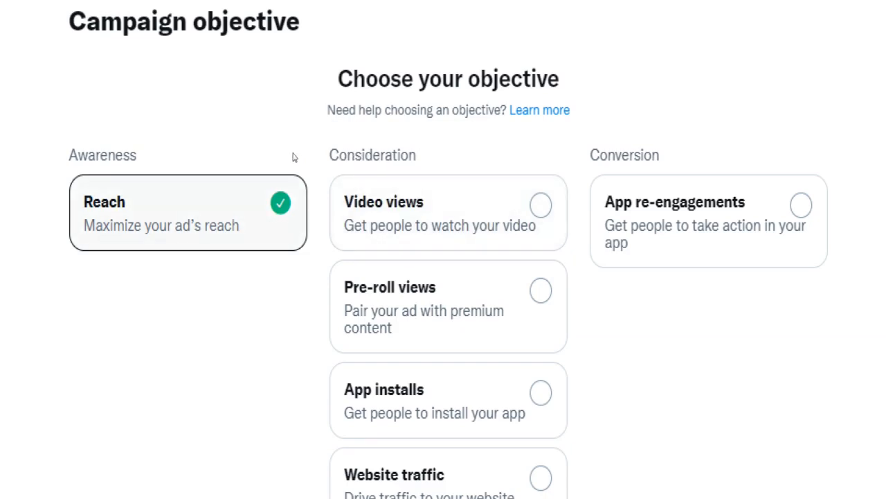
pyautogui.moveTo(465, 152)
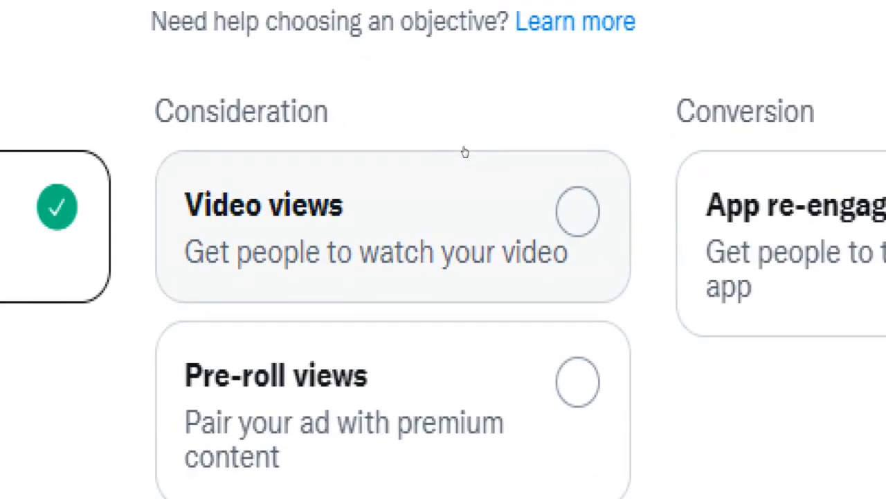
pyautogui.moveTo(457, 157)
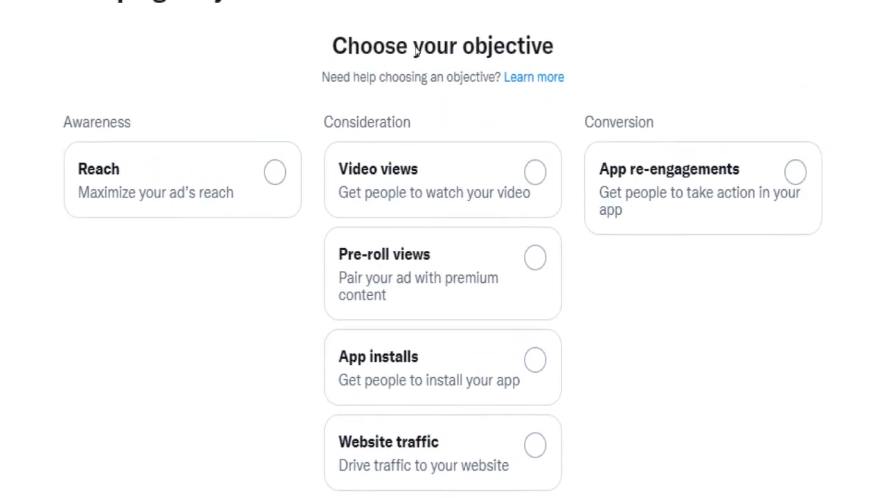
pyautogui.click(182, 180)
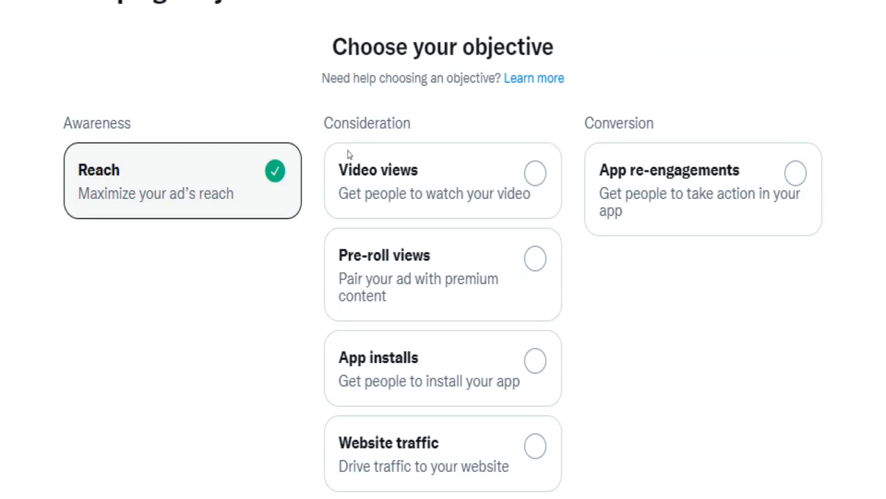
pyautogui.moveTo(346, 156)
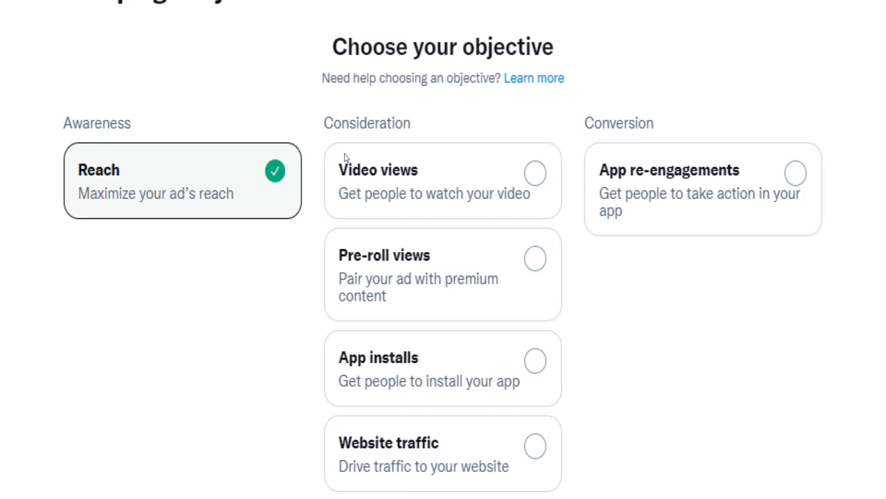
pyautogui.scroll(-3)
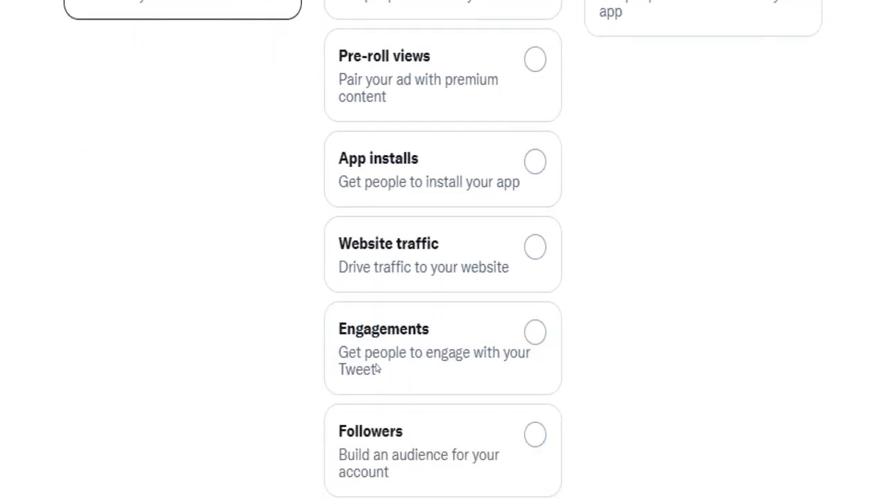
pyautogui.scroll(-3)
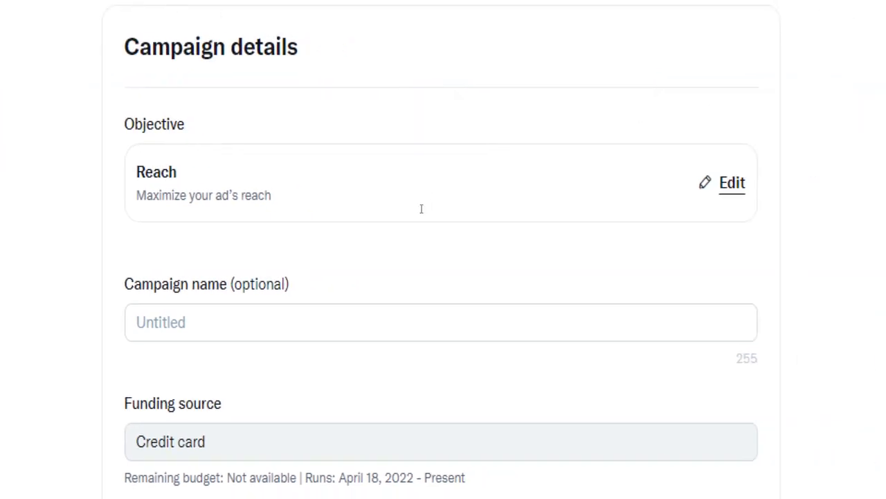
# Enter campaign name 'Passive Income Revolution' and a 10.00 EUR daily budget
pyautogui.write('Passive Income Revolution')
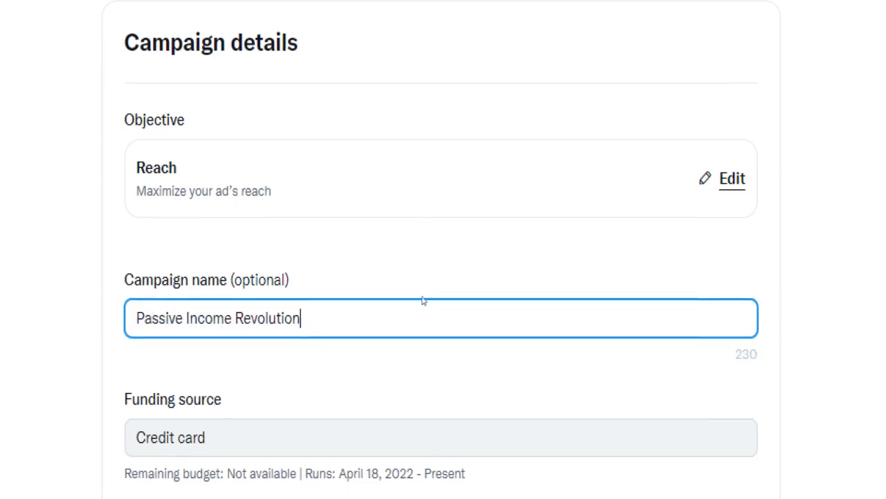
pyautogui.scroll(-3)
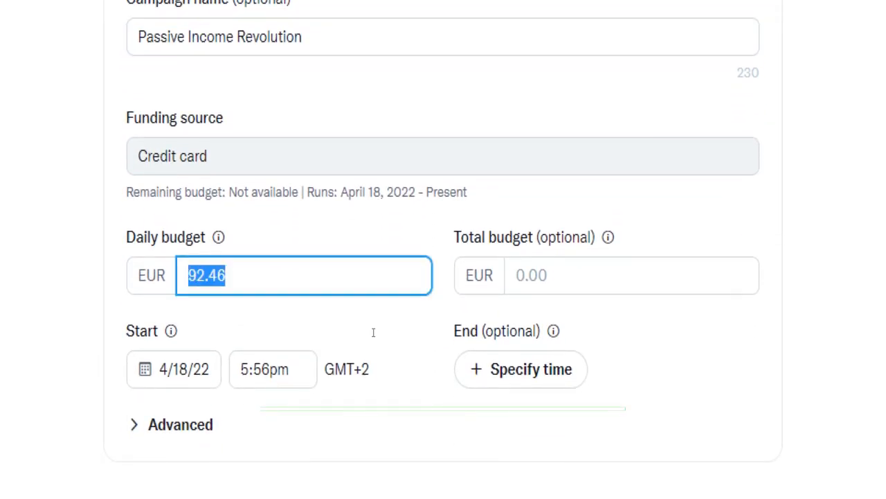
pyautogui.write('100.00')
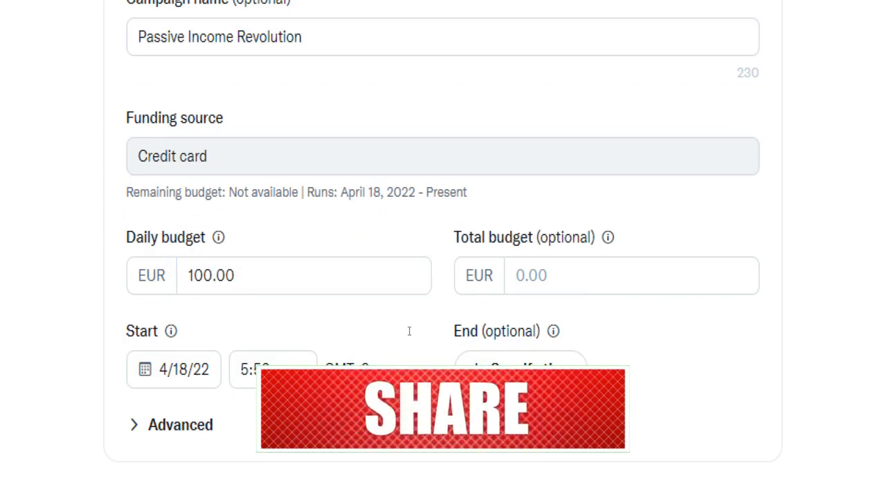
pyautogui.write('10')
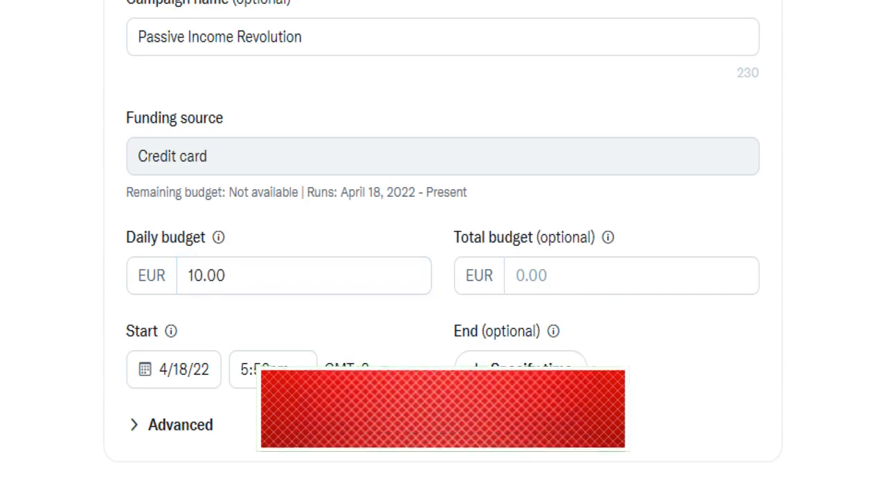
pyautogui.scroll(-3)
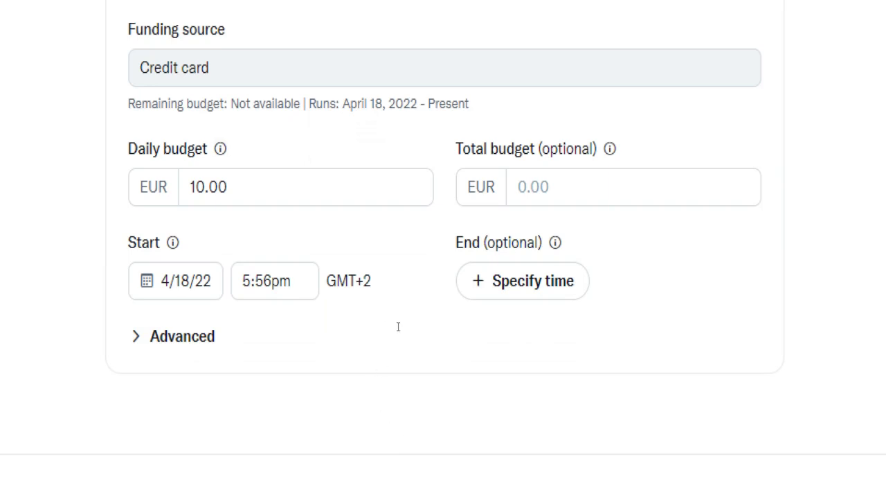
# Set the campaign start date to May 16, 2022 at 12:00am
pyautogui.click(175, 281)
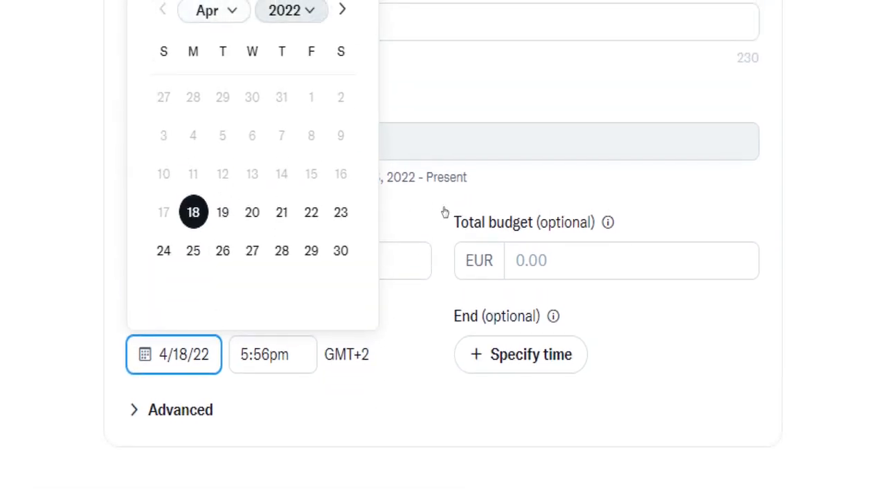
pyautogui.click(342, 9)
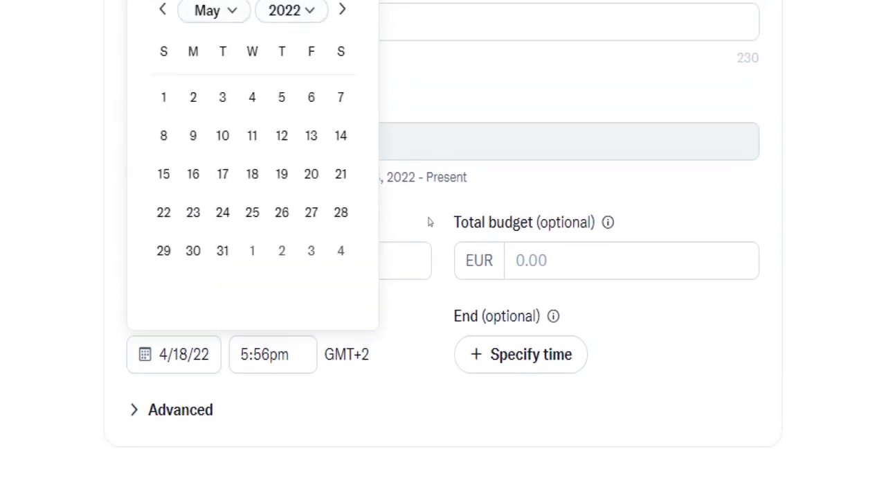
pyautogui.click(192, 174)
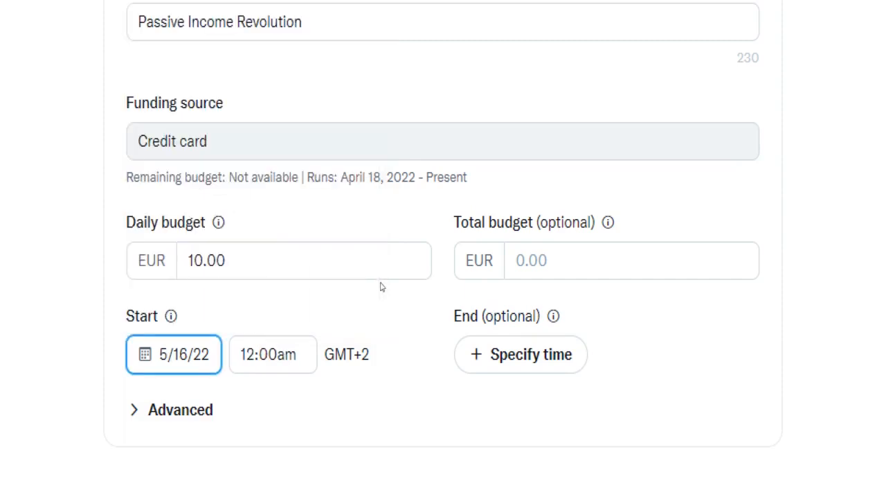
pyautogui.moveTo(386, 402)
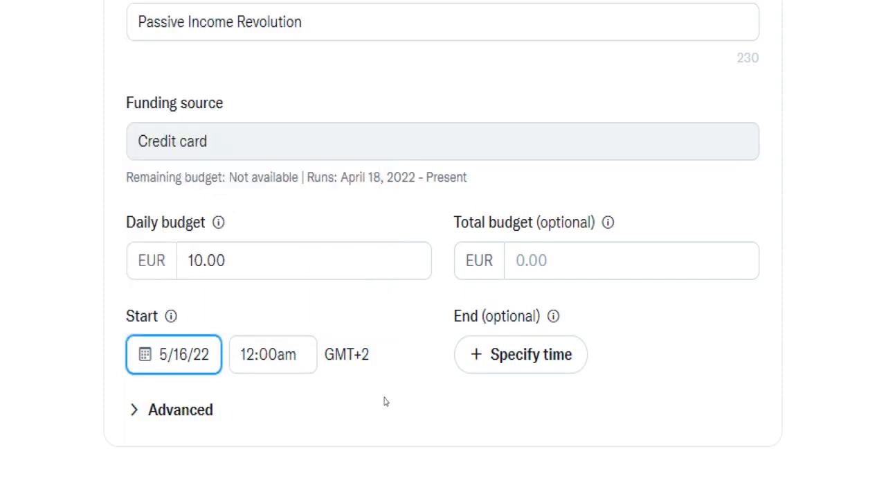
pyautogui.moveTo(377, 381)
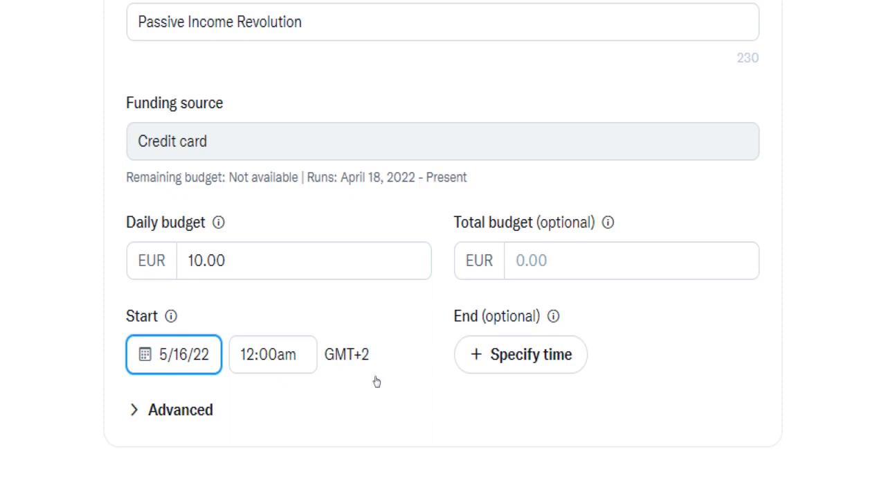
pyautogui.scroll(-3)
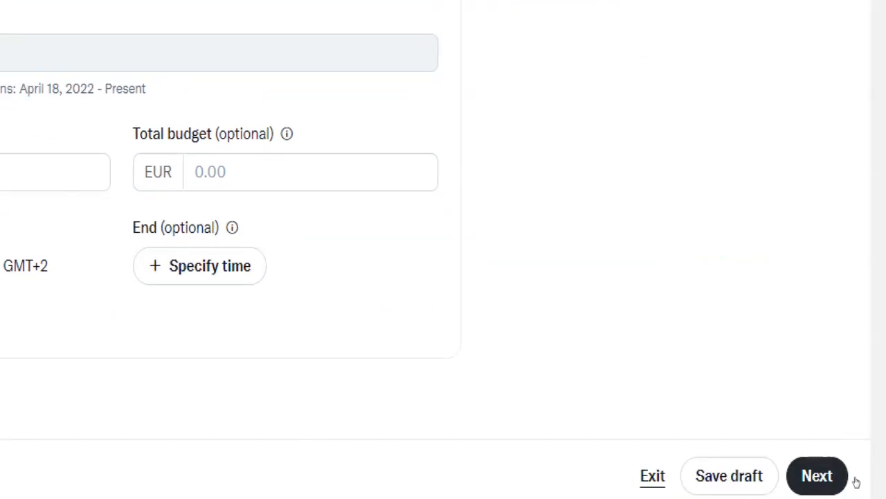
pyautogui.click(817, 475)
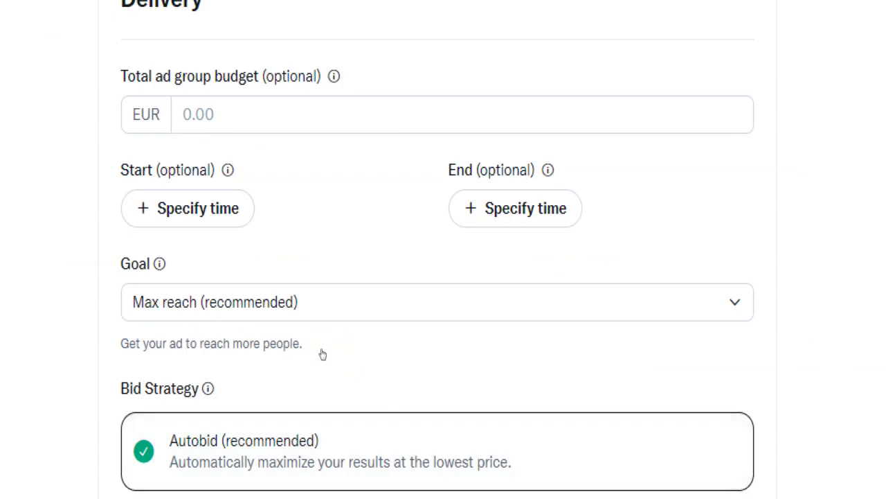
pyautogui.click(437, 301)
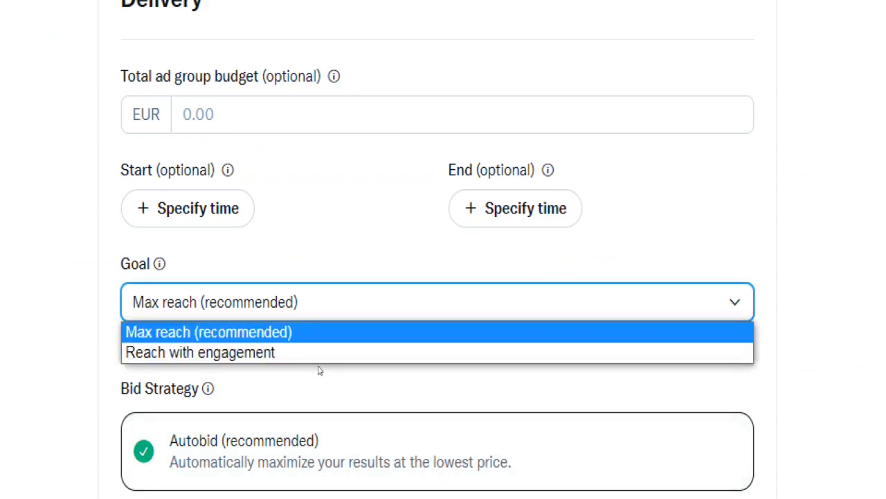
pyautogui.click(208, 331)
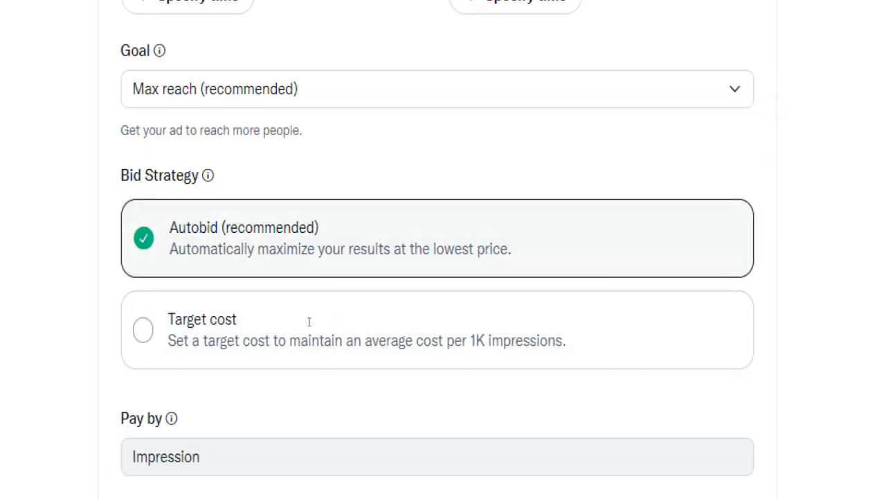
pyautogui.scroll(-3)
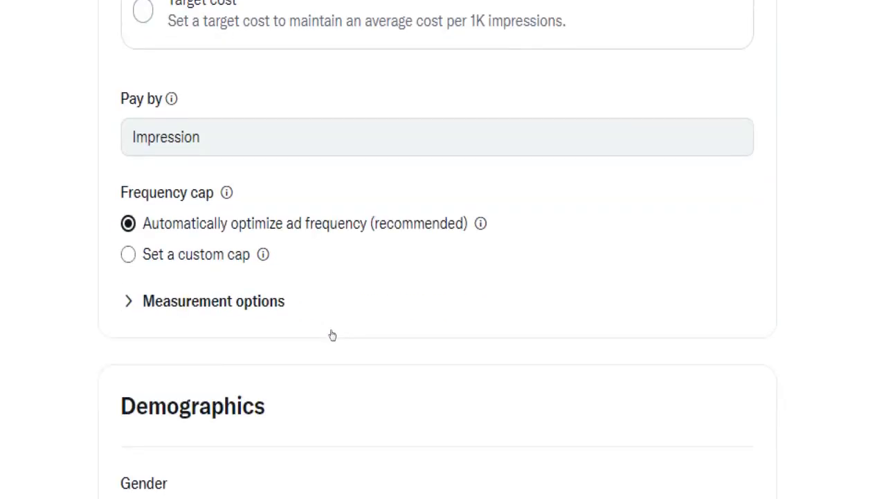
# Set gender targeting to Any, after briefly trying Women
pyautogui.scroll(-3)
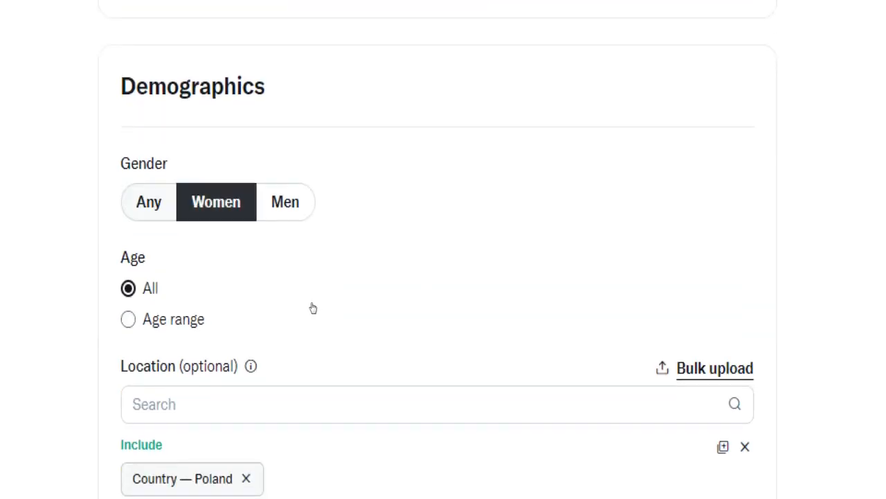
pyautogui.click(148, 201)
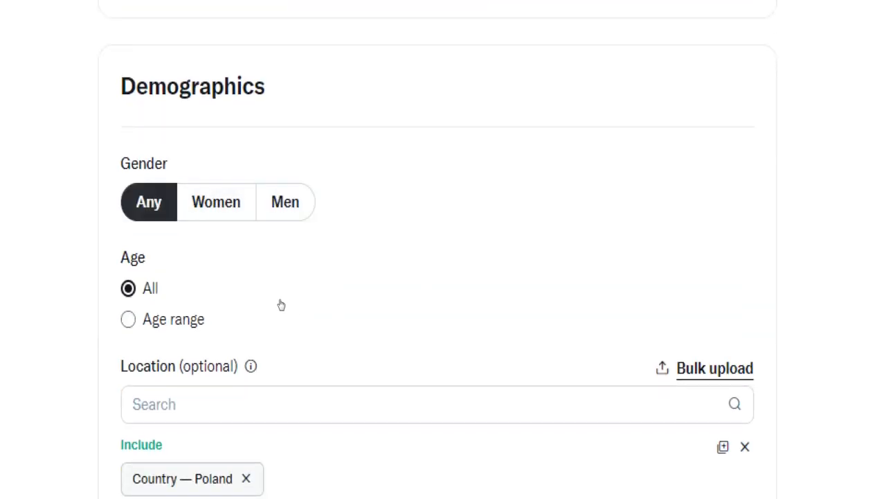
pyautogui.moveTo(272, 299)
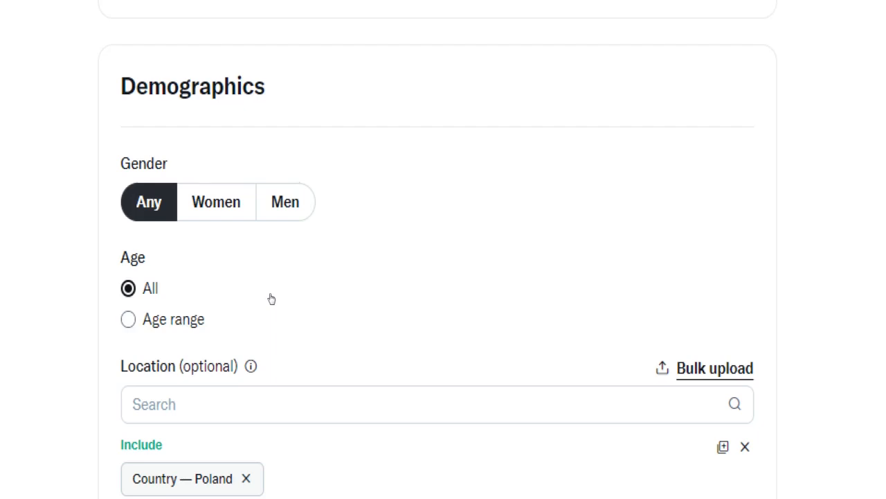
pyautogui.click(216, 201)
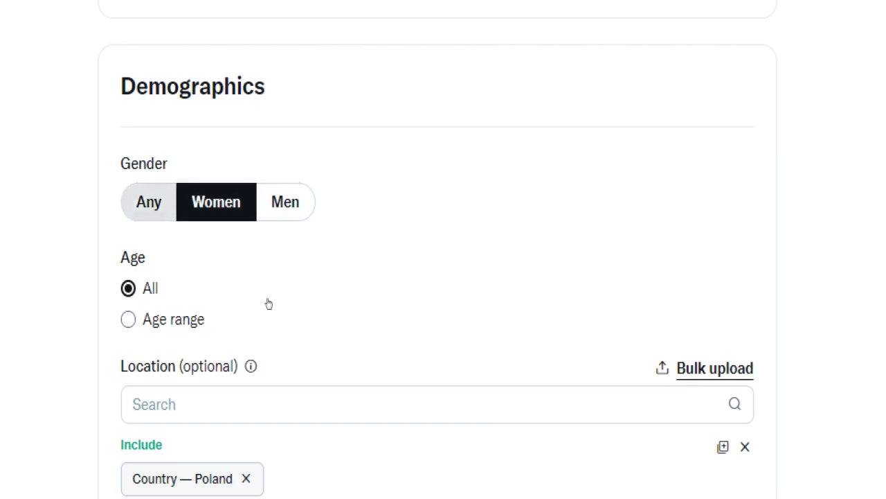
pyautogui.click(148, 202)
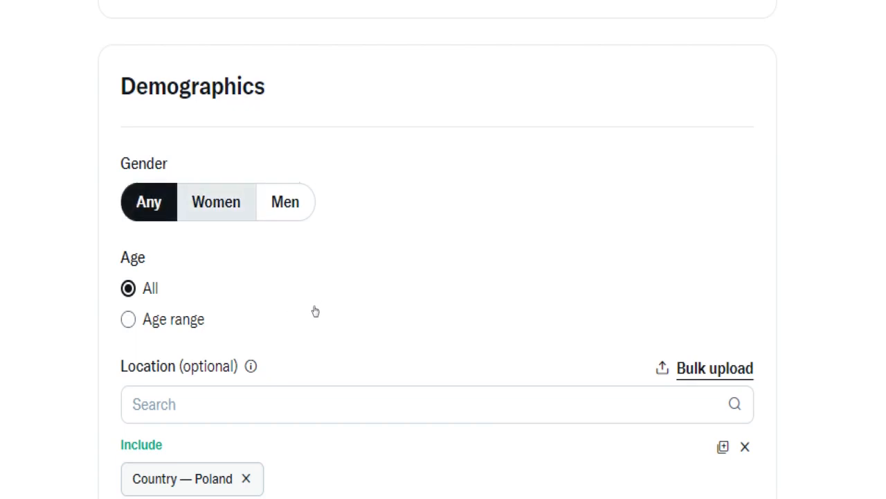
# Try an 18+ minimum age, then keep the audience at all ages
pyautogui.click(128, 318)
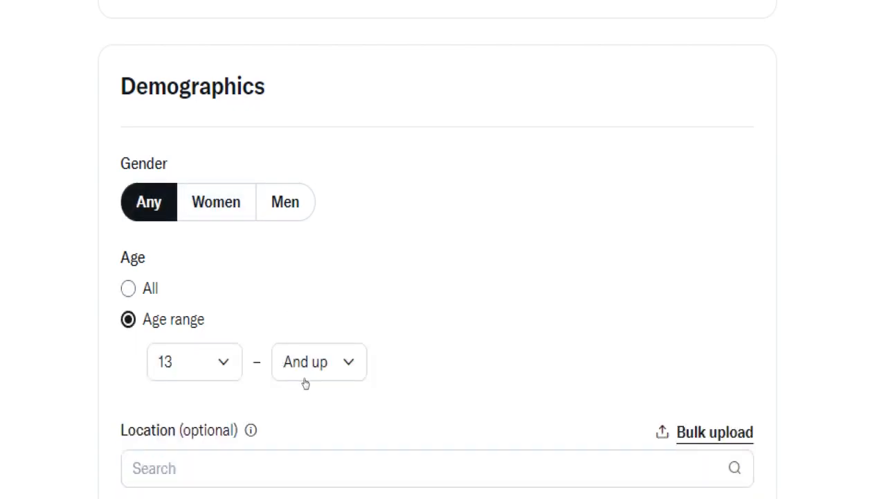
pyautogui.click(194, 361)
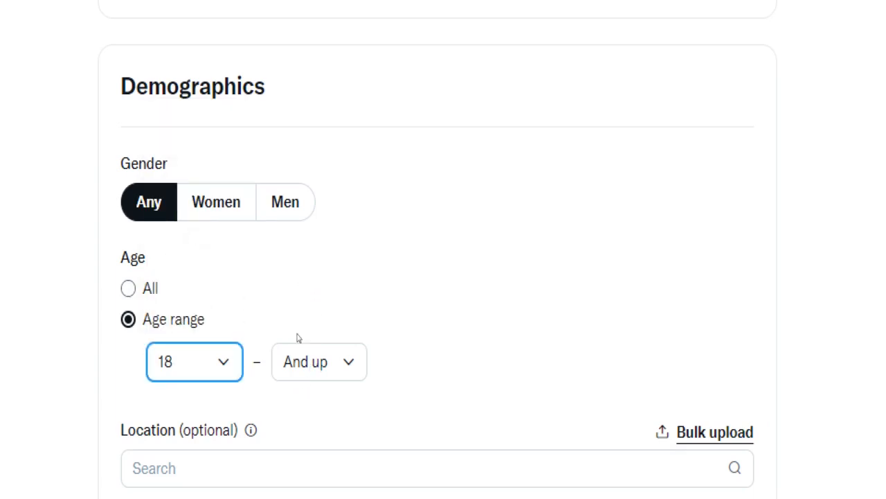
pyautogui.click(194, 361)
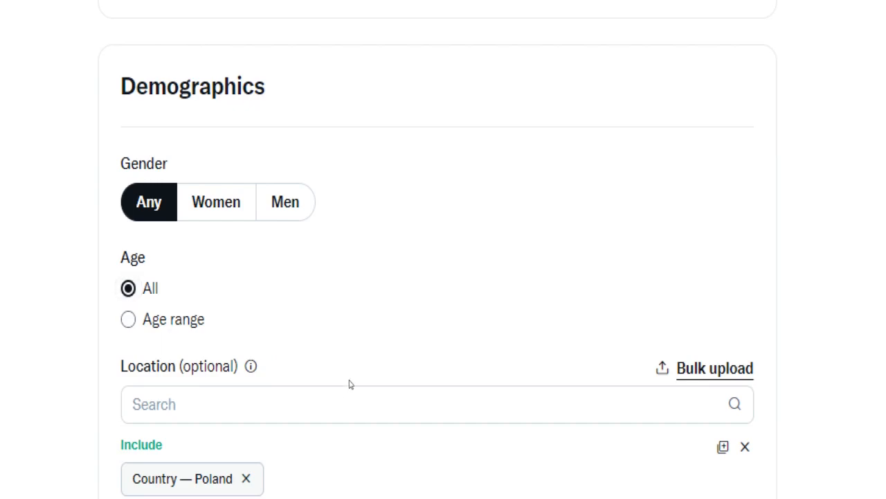
pyautogui.scroll(-3)
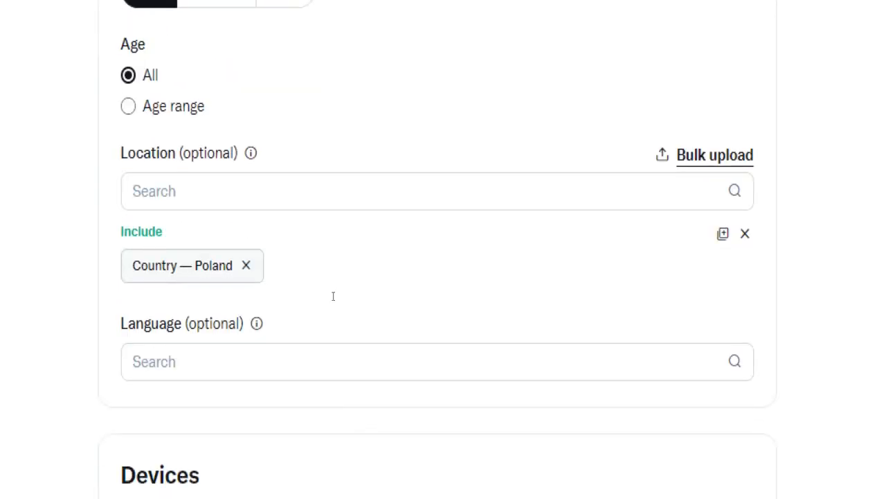
pyautogui.click(436, 191)
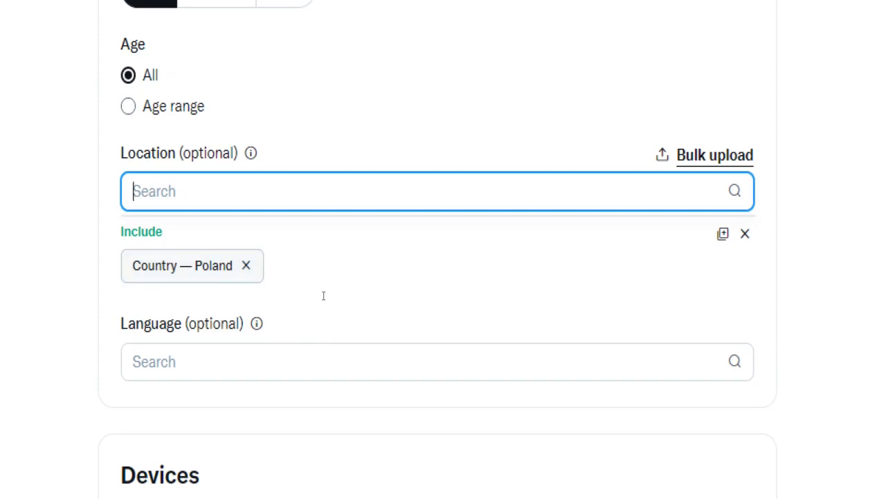
pyautogui.click(437, 361)
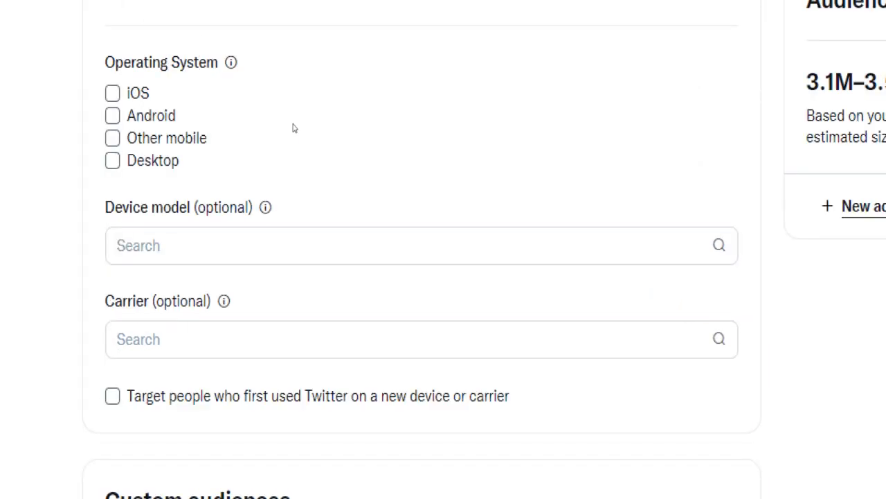
pyautogui.moveTo(277, 66)
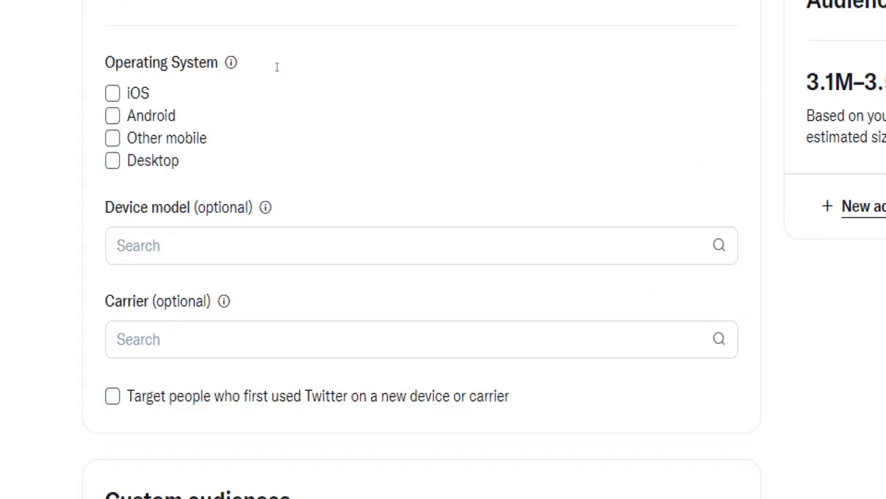
pyautogui.click(112, 93)
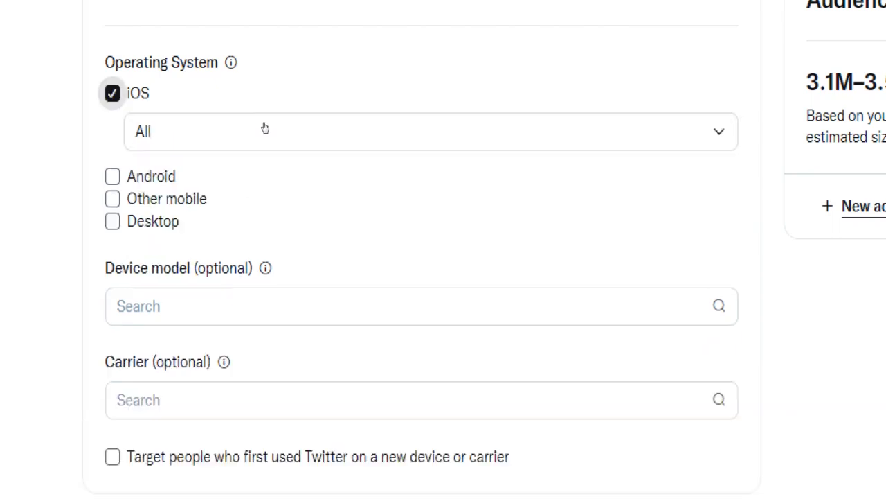
pyautogui.click(112, 93)
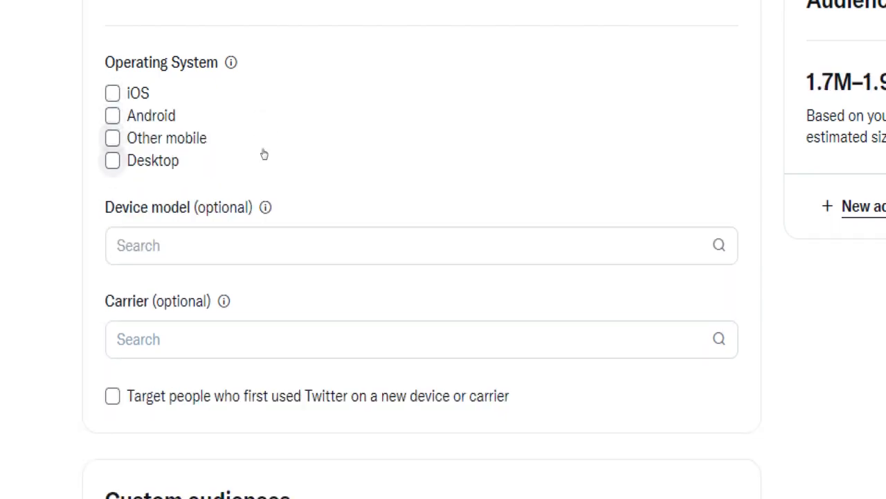
pyautogui.click(112, 137)
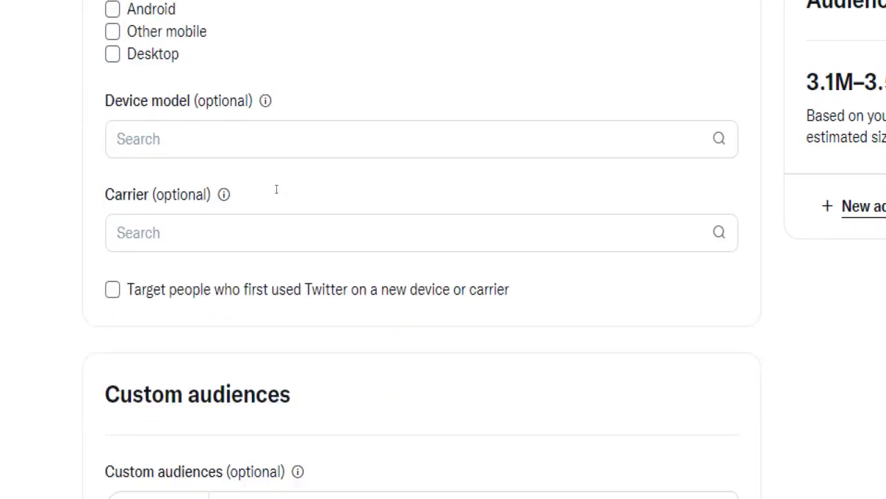
pyautogui.scroll(-3)
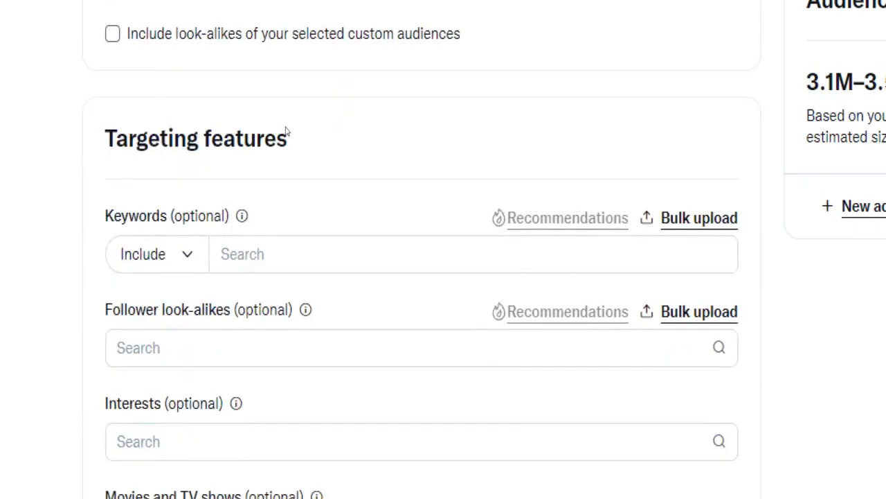
pyautogui.scroll(-3)
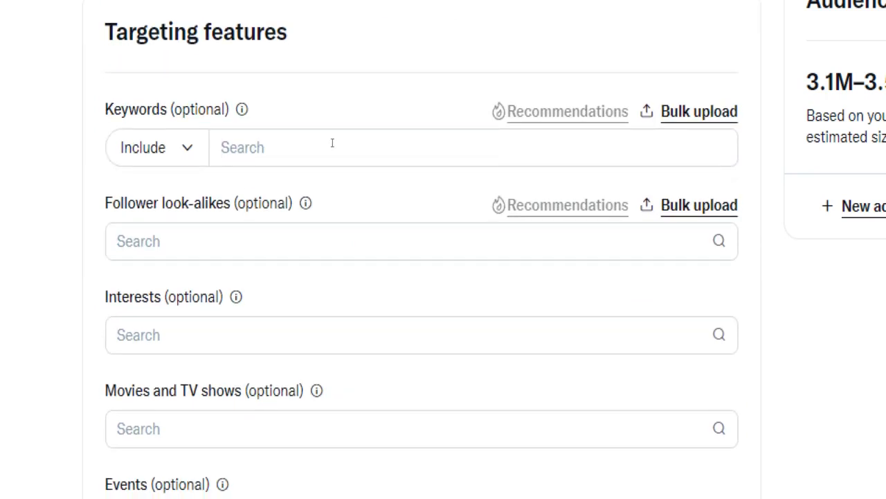
# Add keywords 'make money online' and 'online business', narrowing the audience to 6.4K+
pyautogui.write('make money')
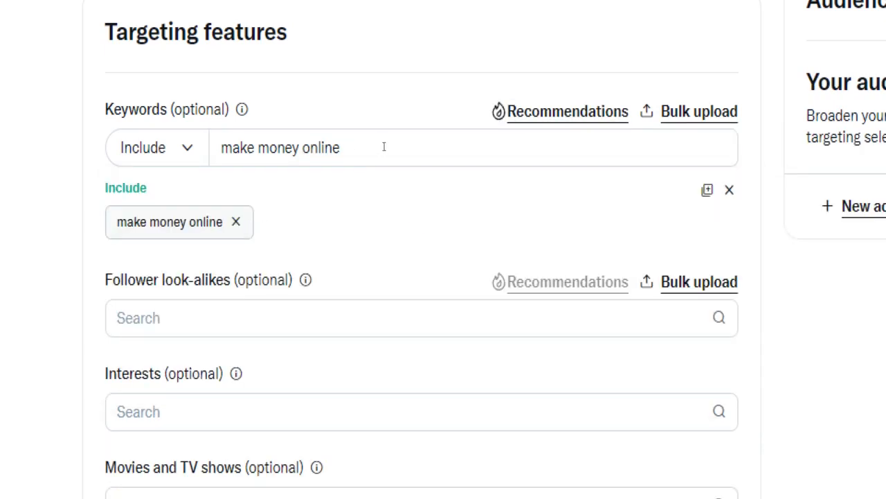
pyautogui.write('online business')
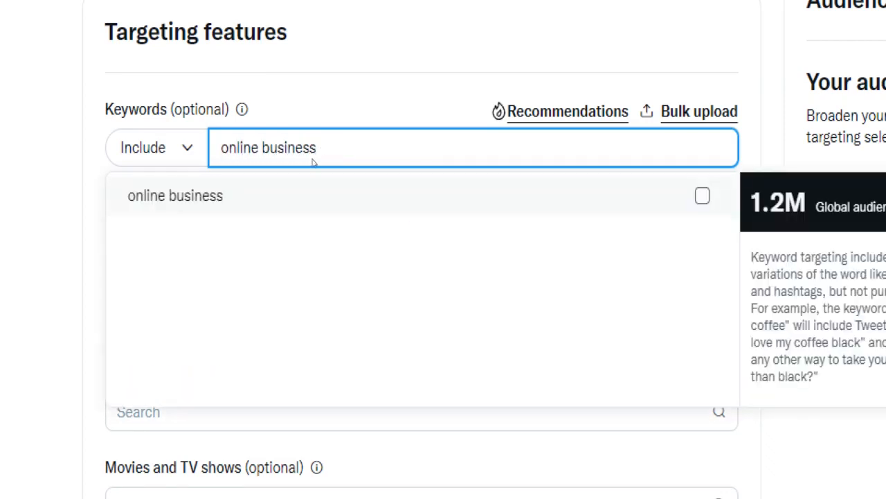
pyautogui.click(174, 195)
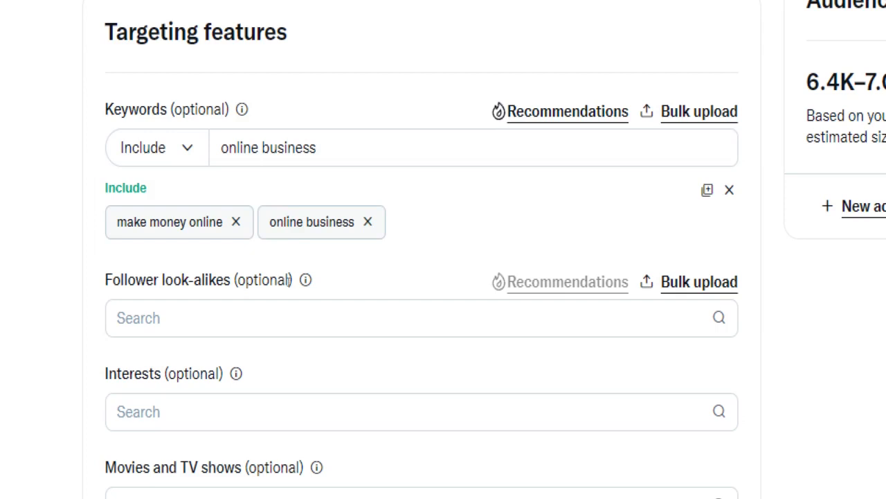
pyautogui.scroll(-3)
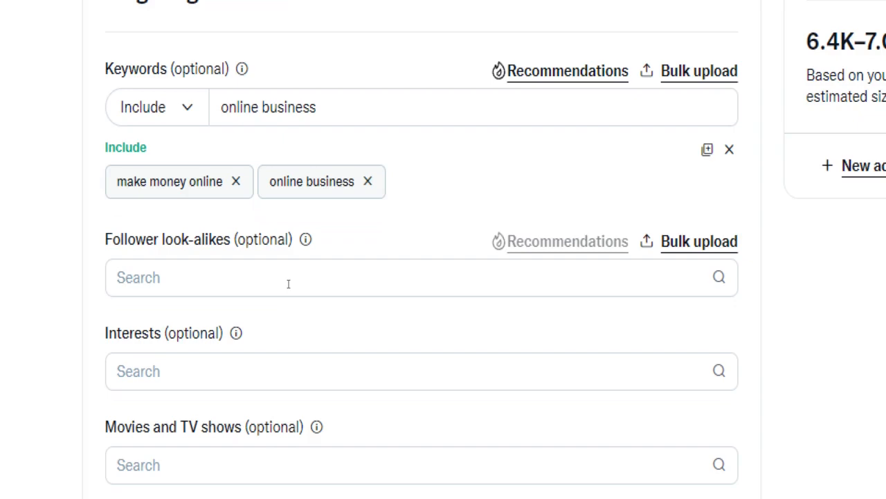
pyautogui.scroll(-3)
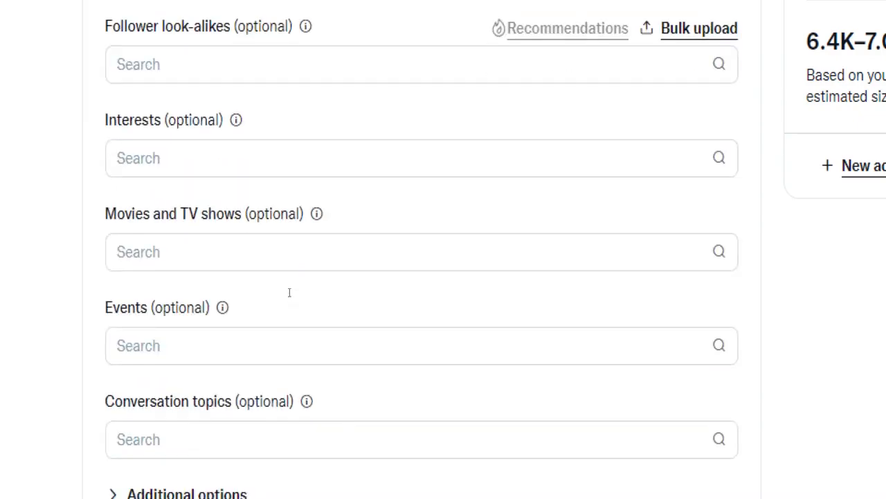
# Search interests for 'business', tick Business — Entrepreneurship, and close the suggestions
pyautogui.click(421, 158)
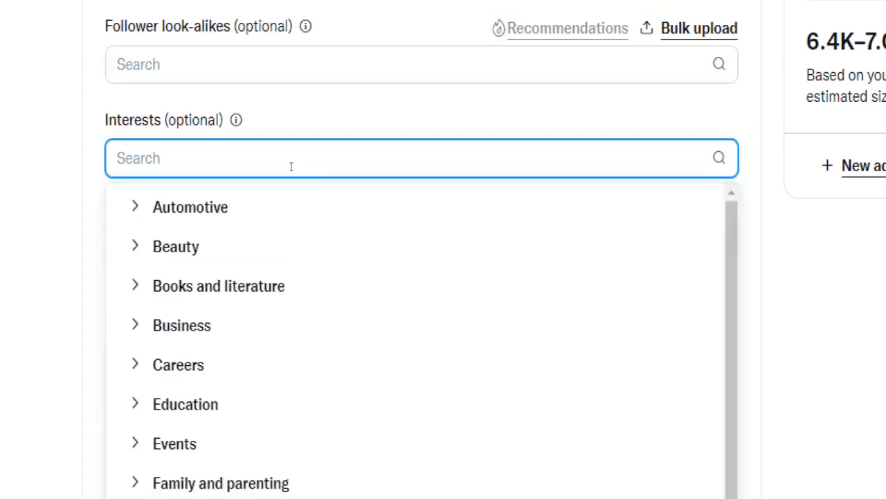
pyautogui.write('business')
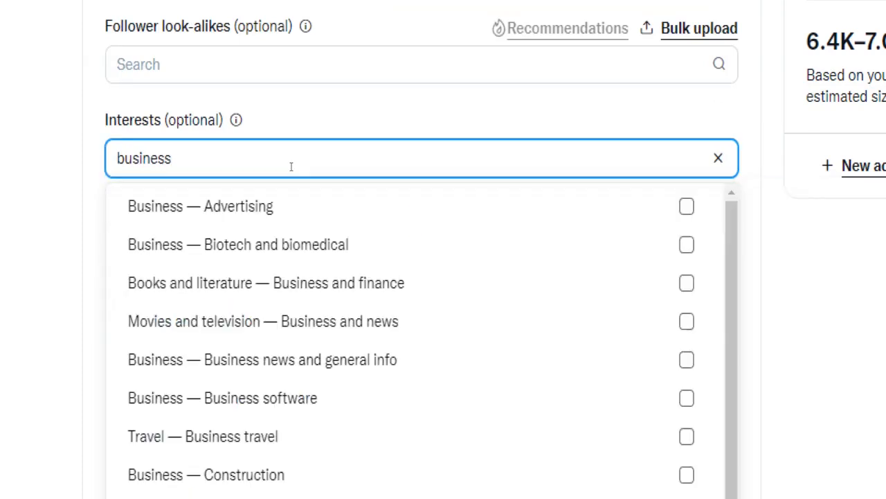
pyautogui.scroll(-3)
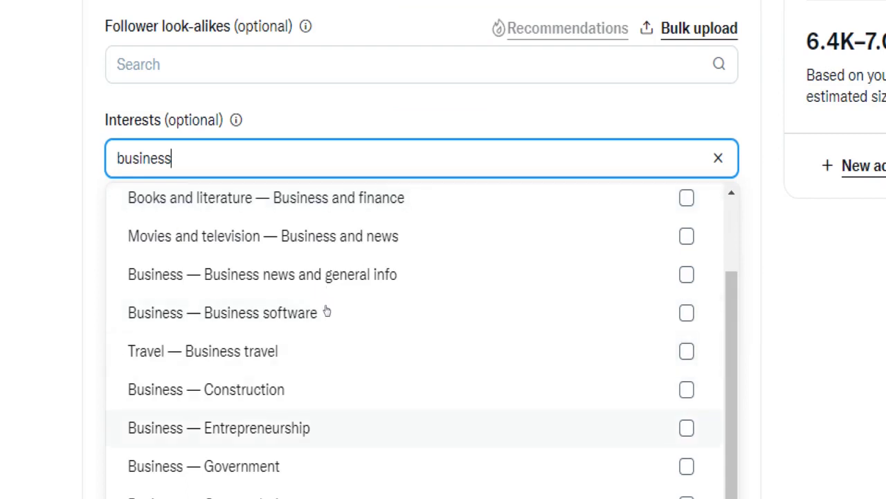
pyautogui.click(687, 427)
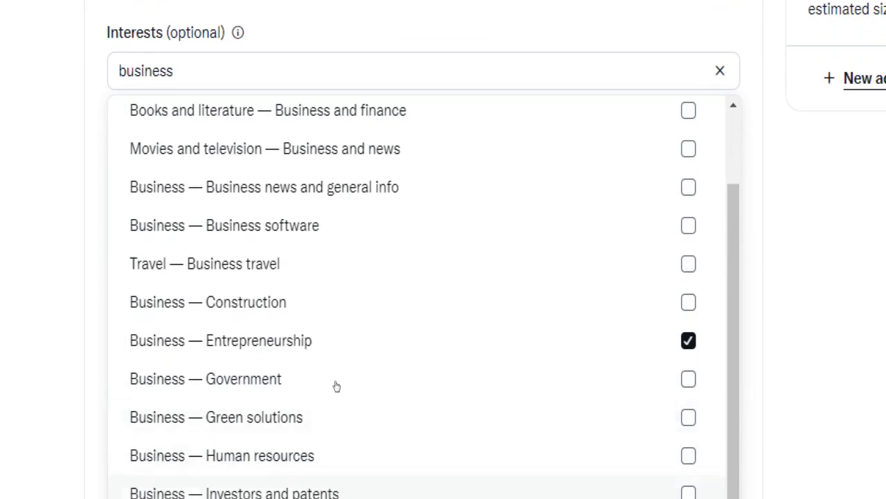
pyautogui.scroll(-3)
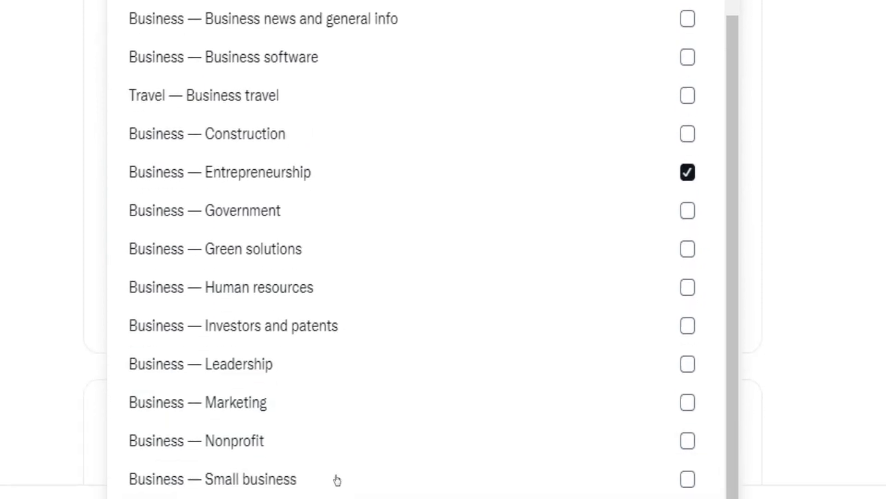
pyautogui.click(687, 478)
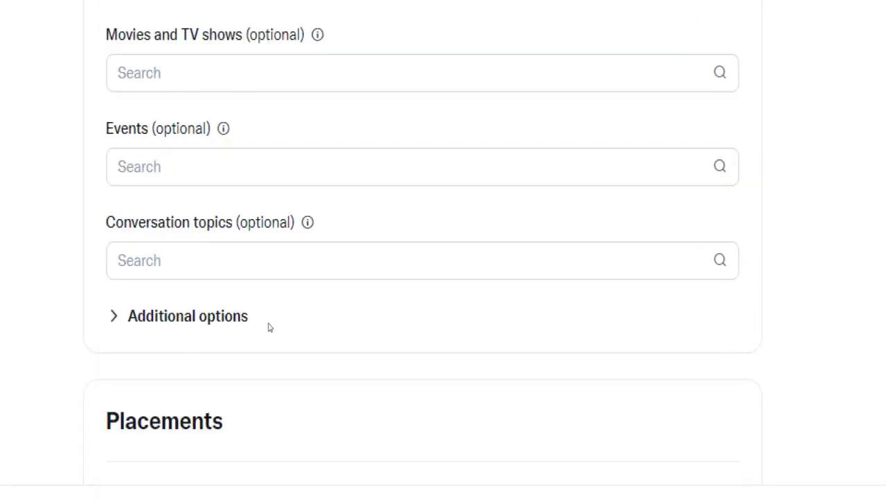
pyautogui.scroll(-3)
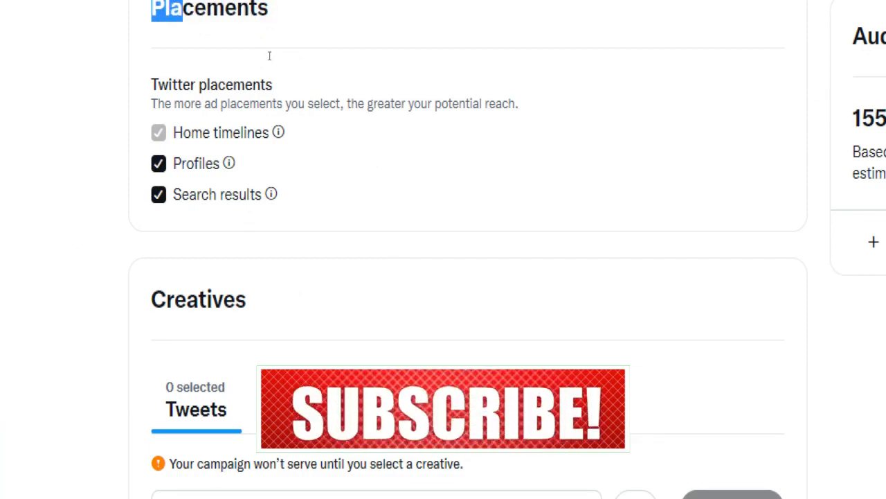
pyautogui.scroll(-3)
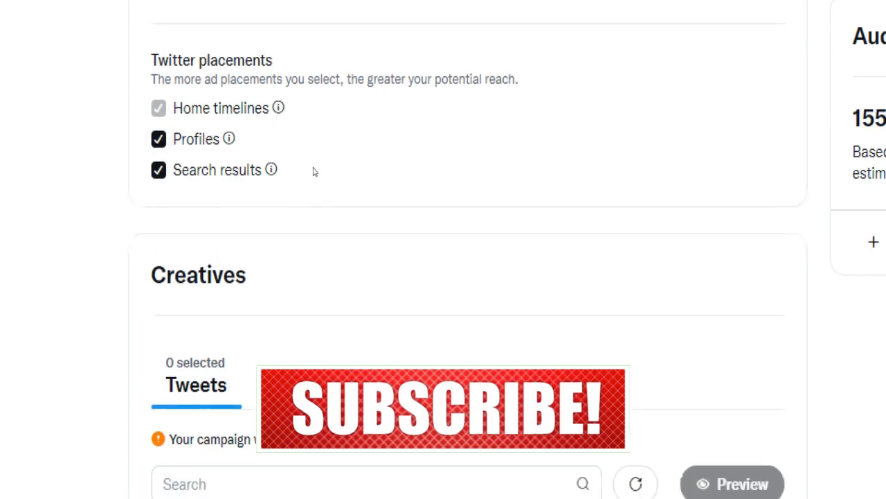
pyautogui.scroll(-3)
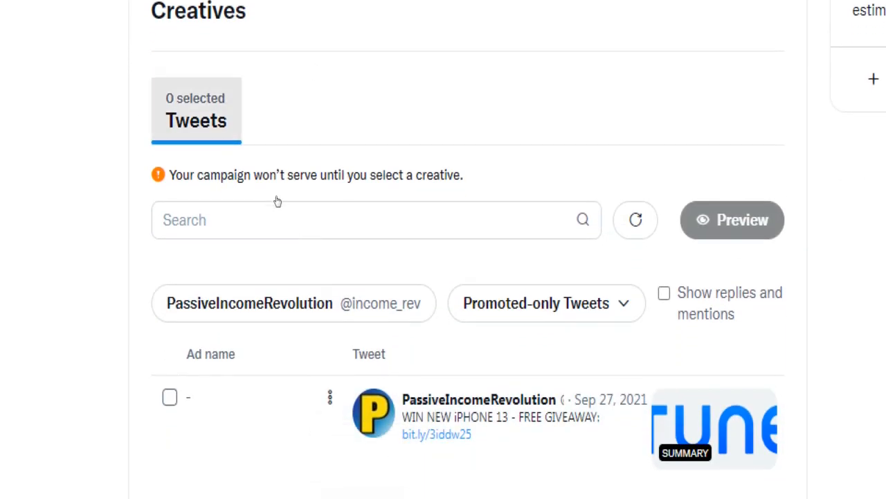
# Tick the iPhone 13 giveaway tweet as creative, untick it, then tick it again
pyautogui.moveTo(171, 175); pyautogui.dragTo(448, 175)
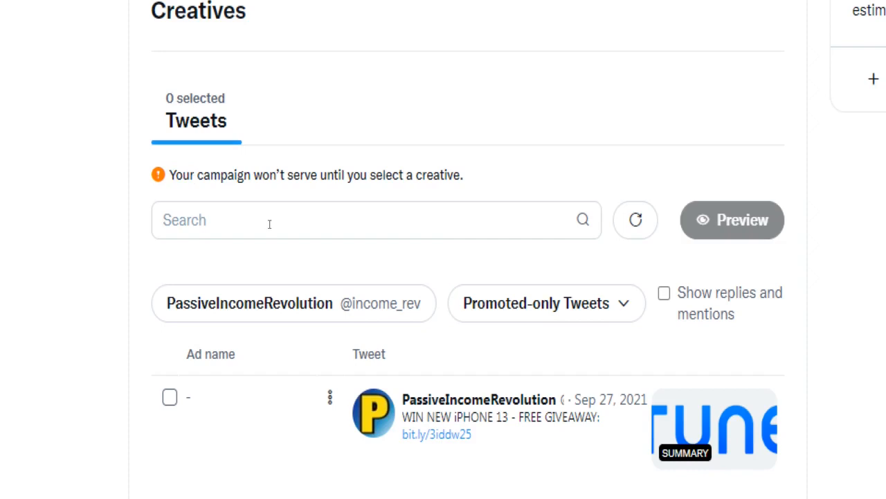
pyautogui.click(170, 396)
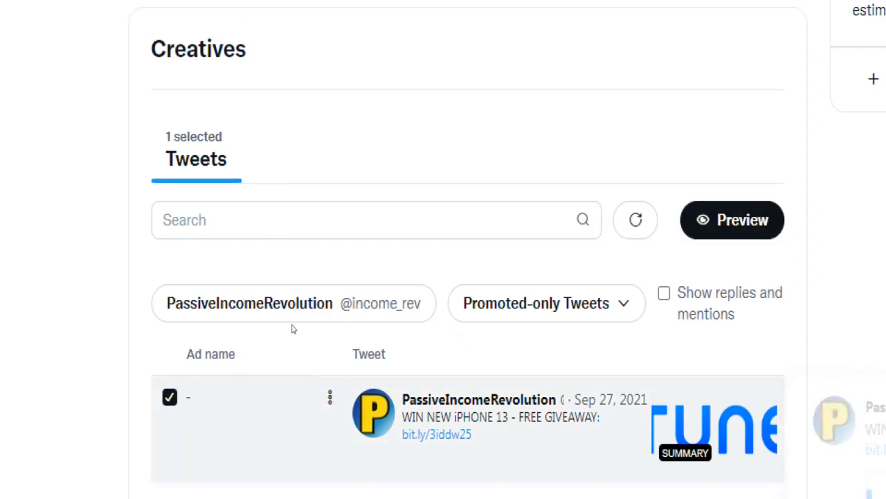
pyautogui.scroll(-3)
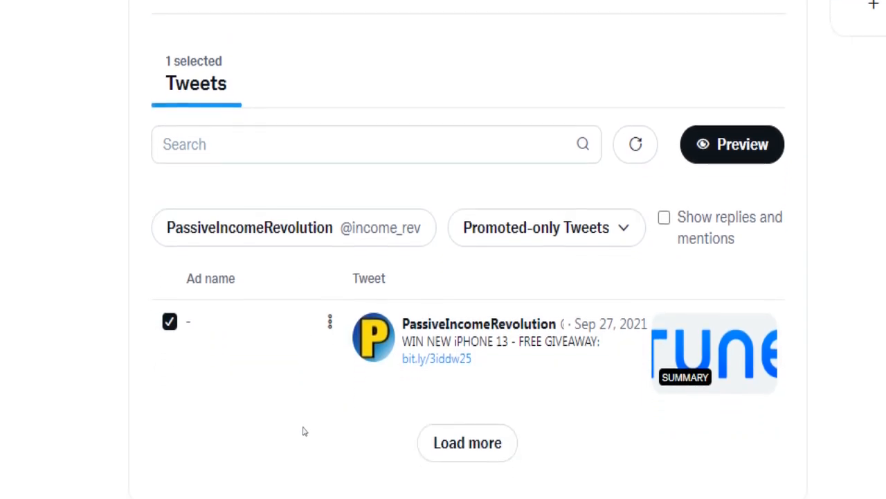
pyautogui.click(170, 321)
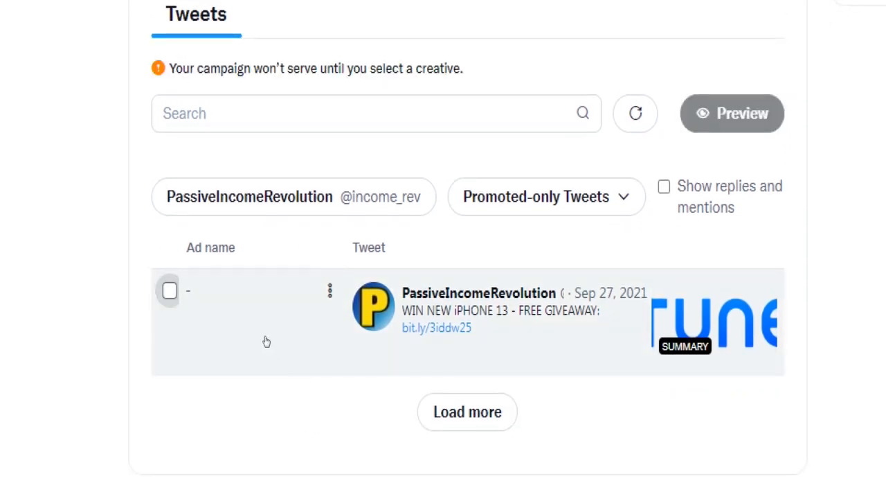
pyautogui.click(169, 291)
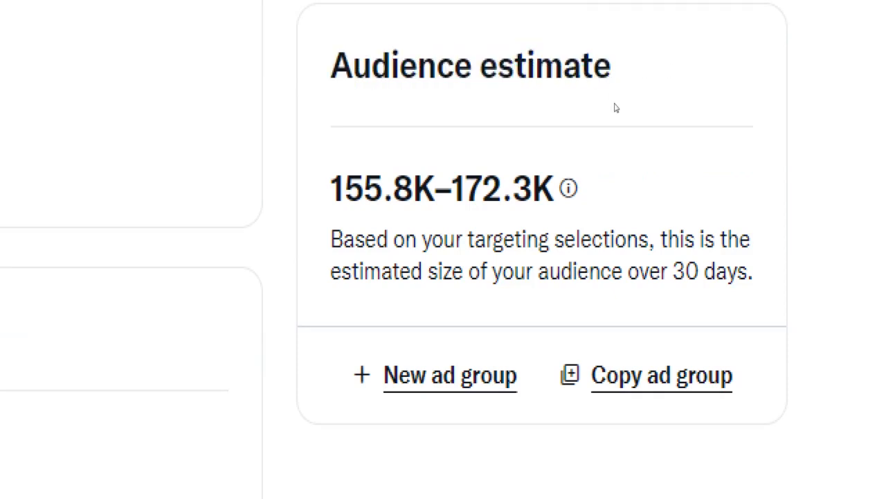
pyautogui.doubleClick(356, 189)
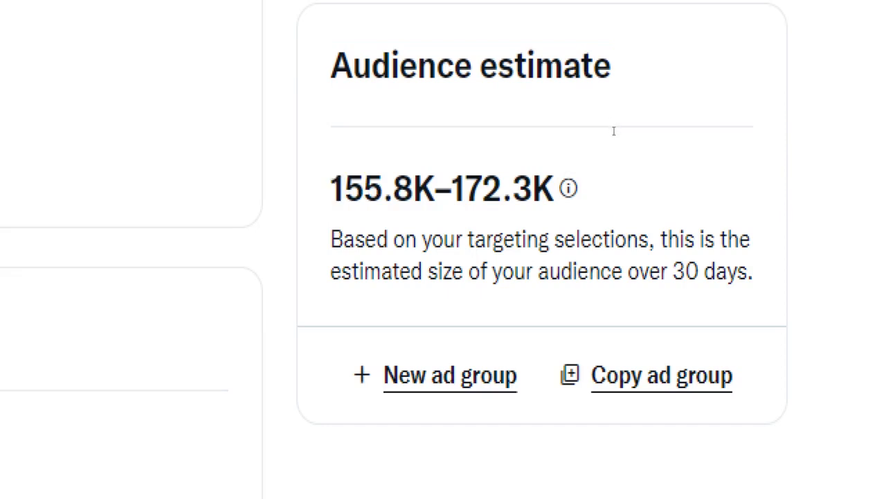
pyautogui.moveTo(343, 238); pyautogui.dragTo(721, 238)
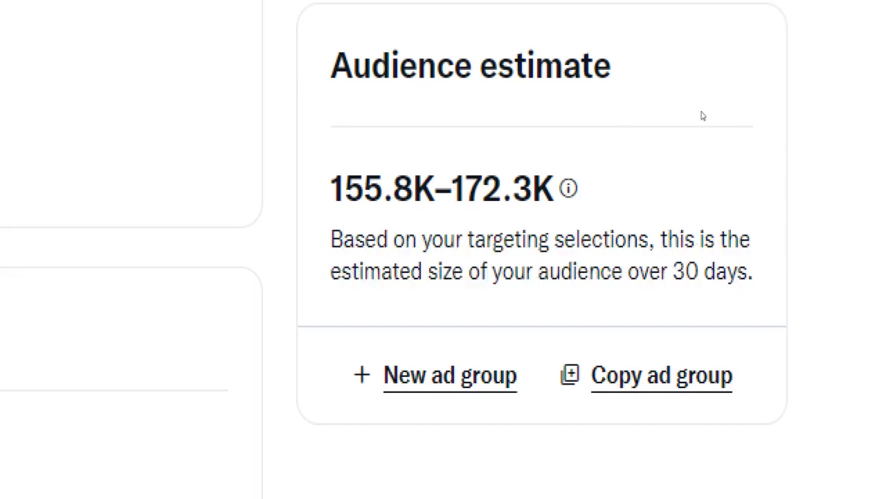
pyautogui.click(567, 188)
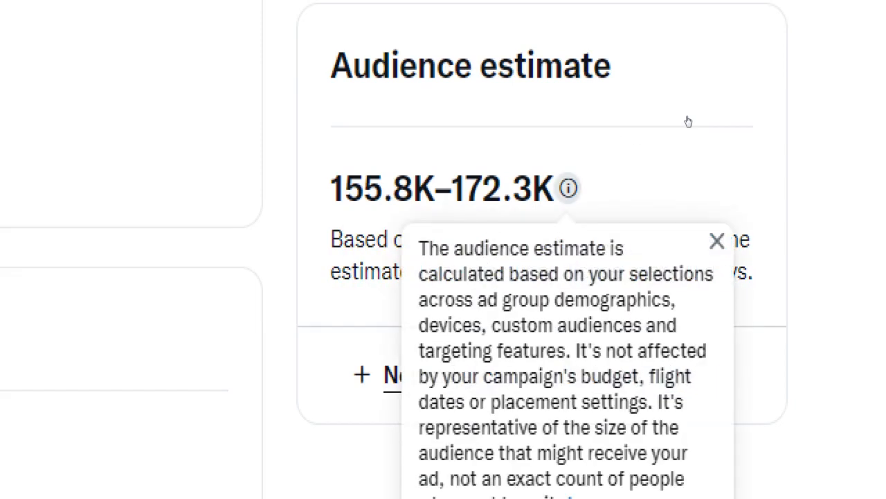
pyautogui.scroll(-3)
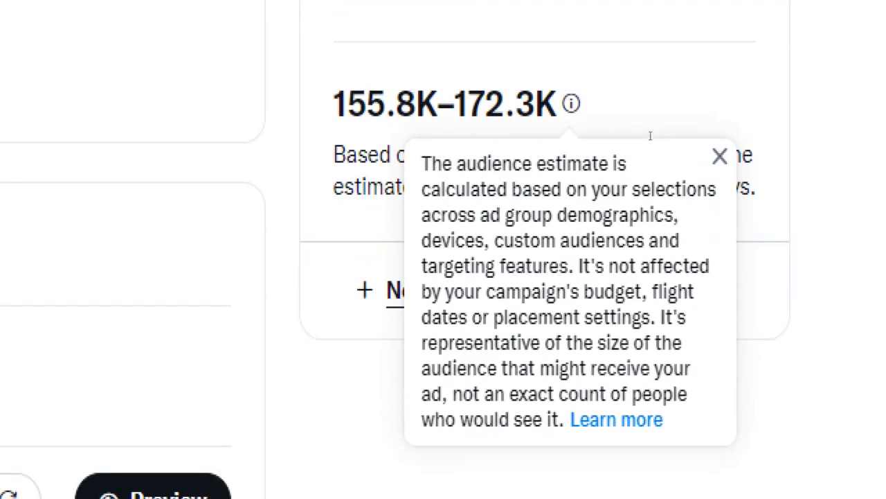
pyautogui.moveTo(422, 163); pyautogui.dragTo(573, 214)
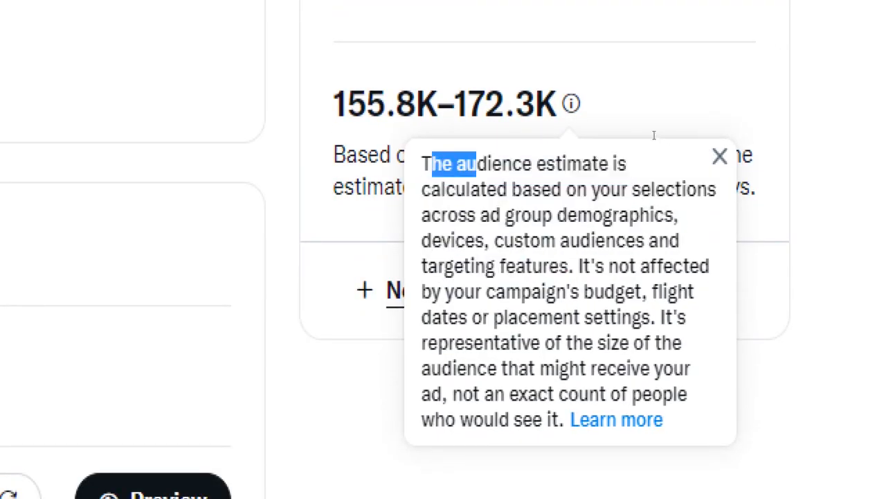
pyautogui.scroll(-3)
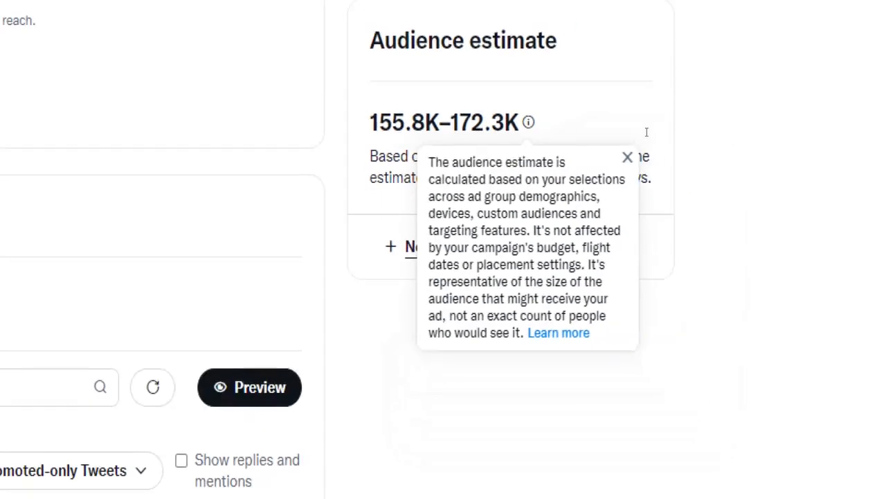
pyautogui.click(627, 156)
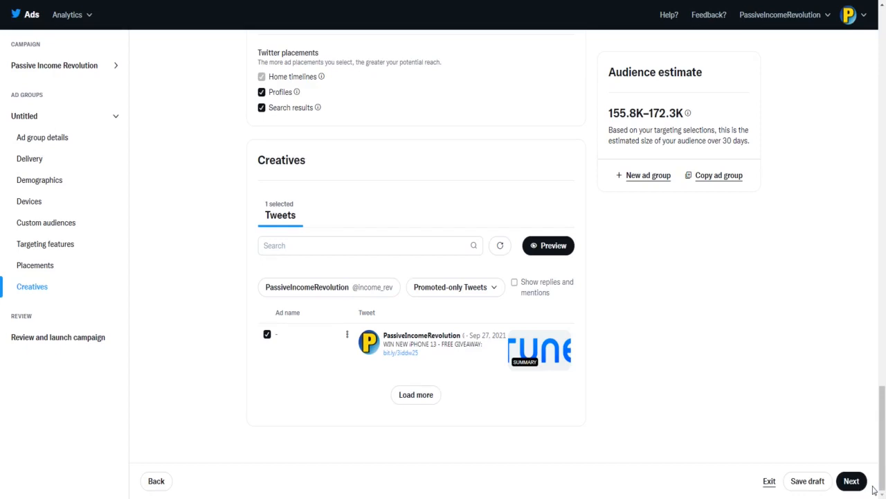
# Save the Passive Income Revolution campaign as a draft and exit the ad group editor to its dashboard
pyautogui.click(851, 481)
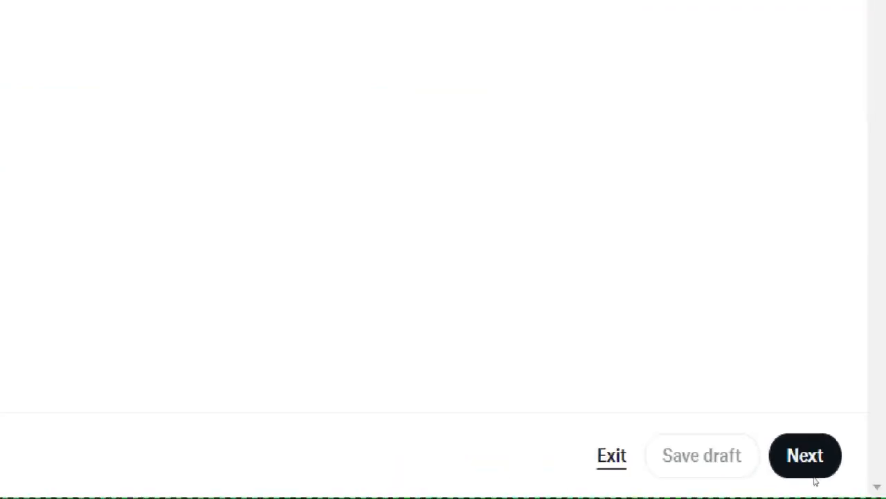
pyautogui.click(805, 455)
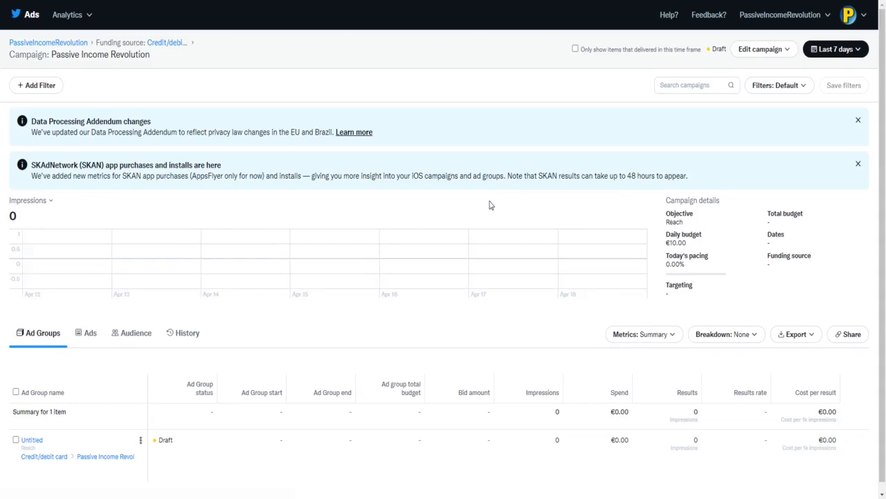
pyautogui.moveTo(751, 99)
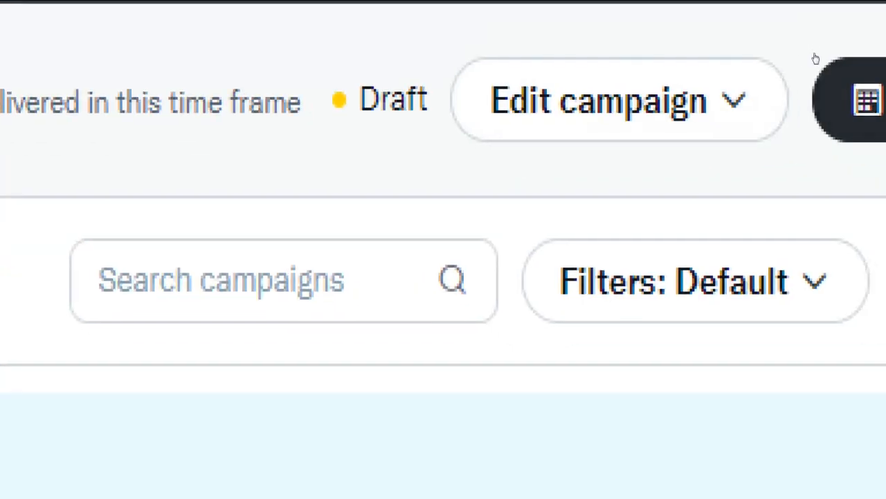
# Open the Edit campaign dropdown showing bid, budget, campaign edit and copy options
pyautogui.click(618, 99)
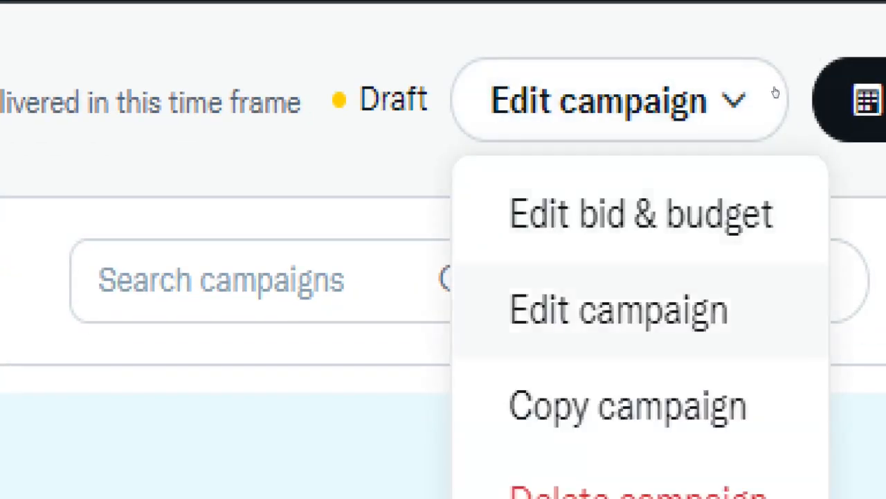
pyautogui.moveTo(627, 405)
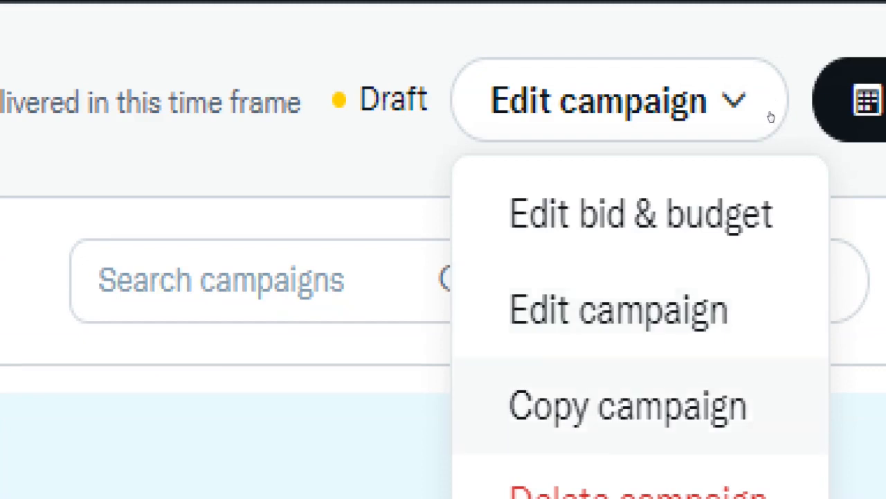